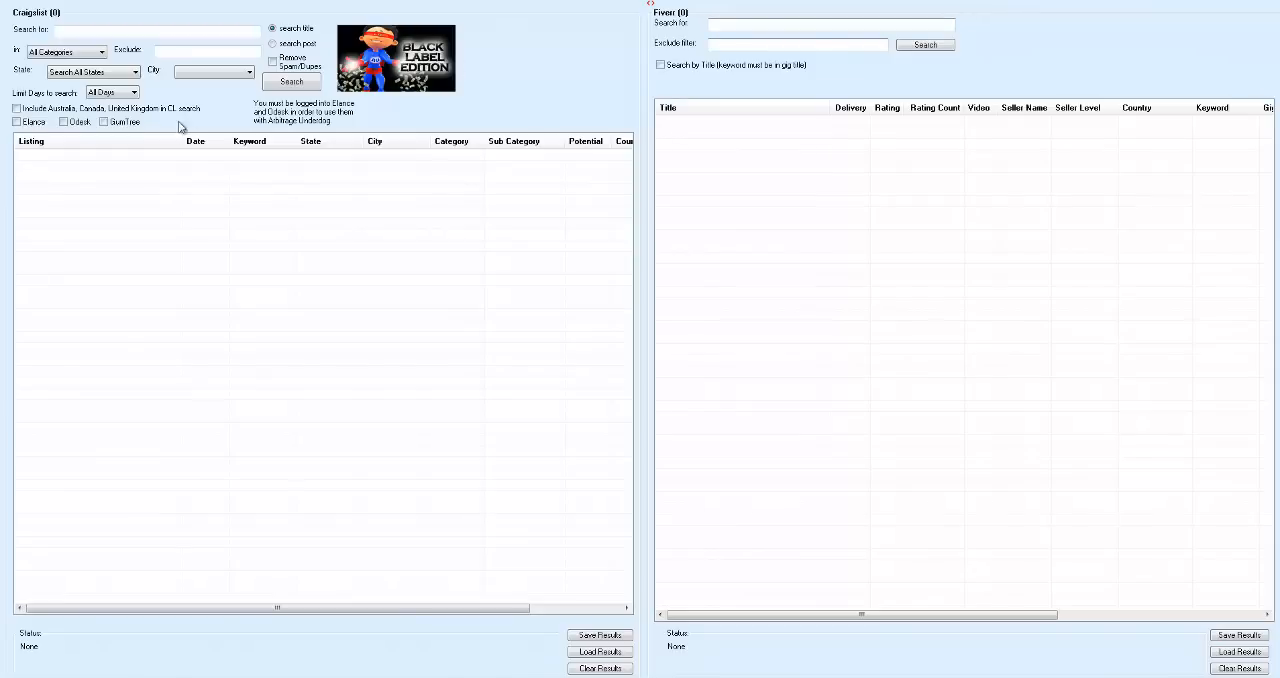
pyautogui.moveTo(268, 277)
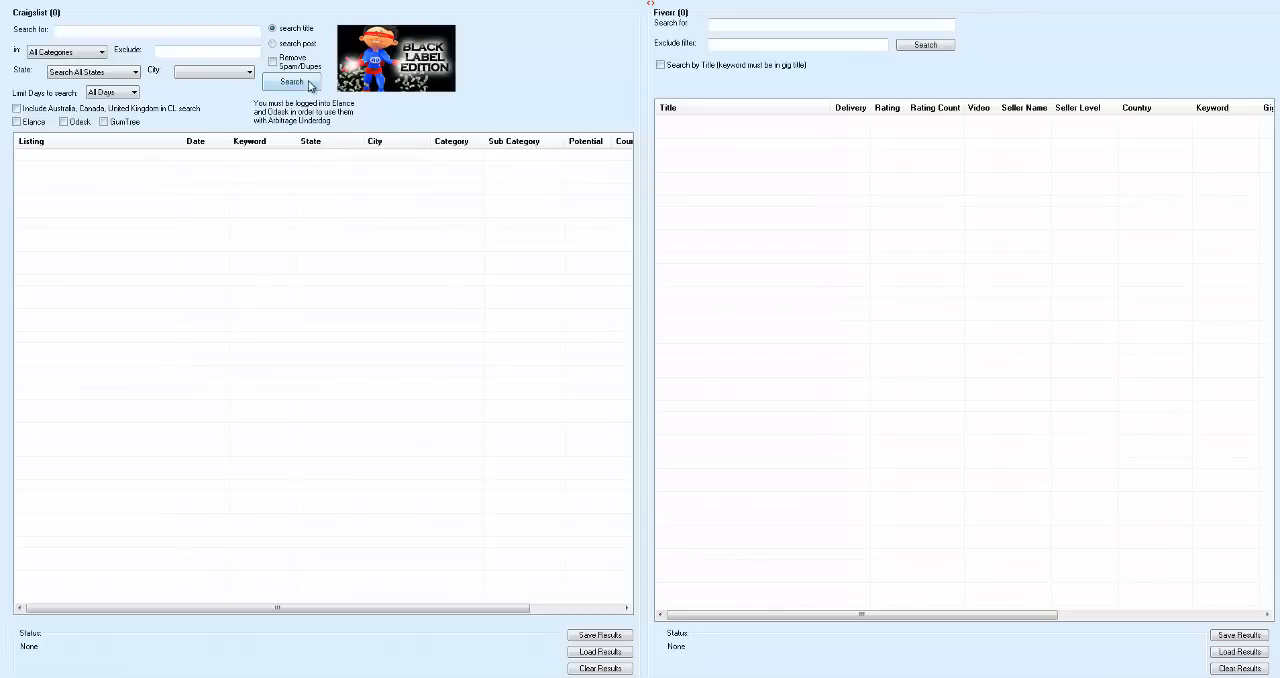
pyautogui.moveTo(961, 52)
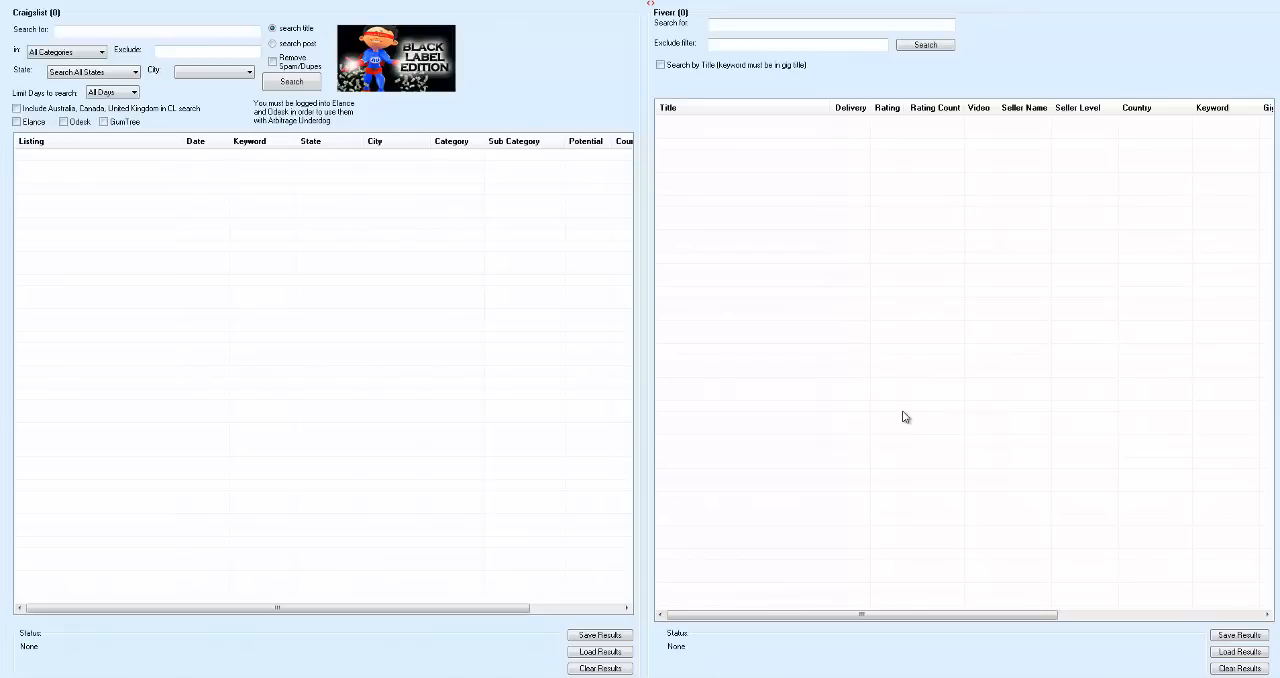
pyautogui.moveTo(562, 64)
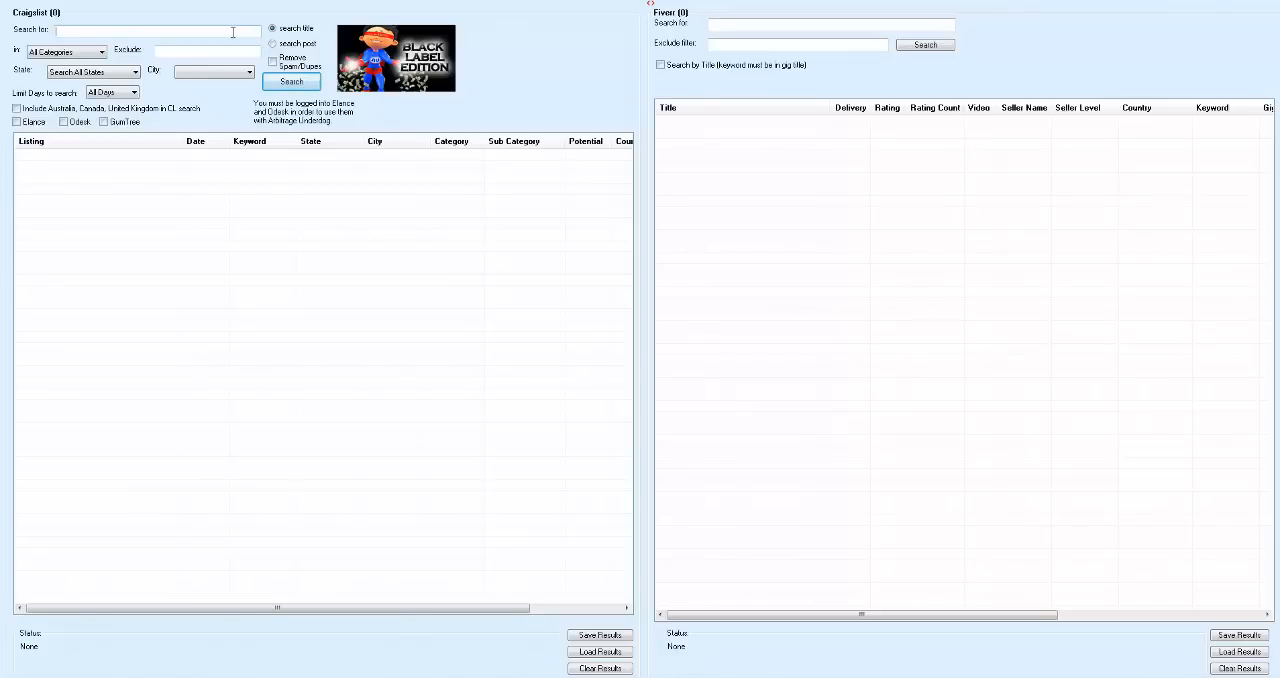
# Search Craigslist for 'web design' with Remove Spam/Dupes ticked
pyautogui.write('web d')
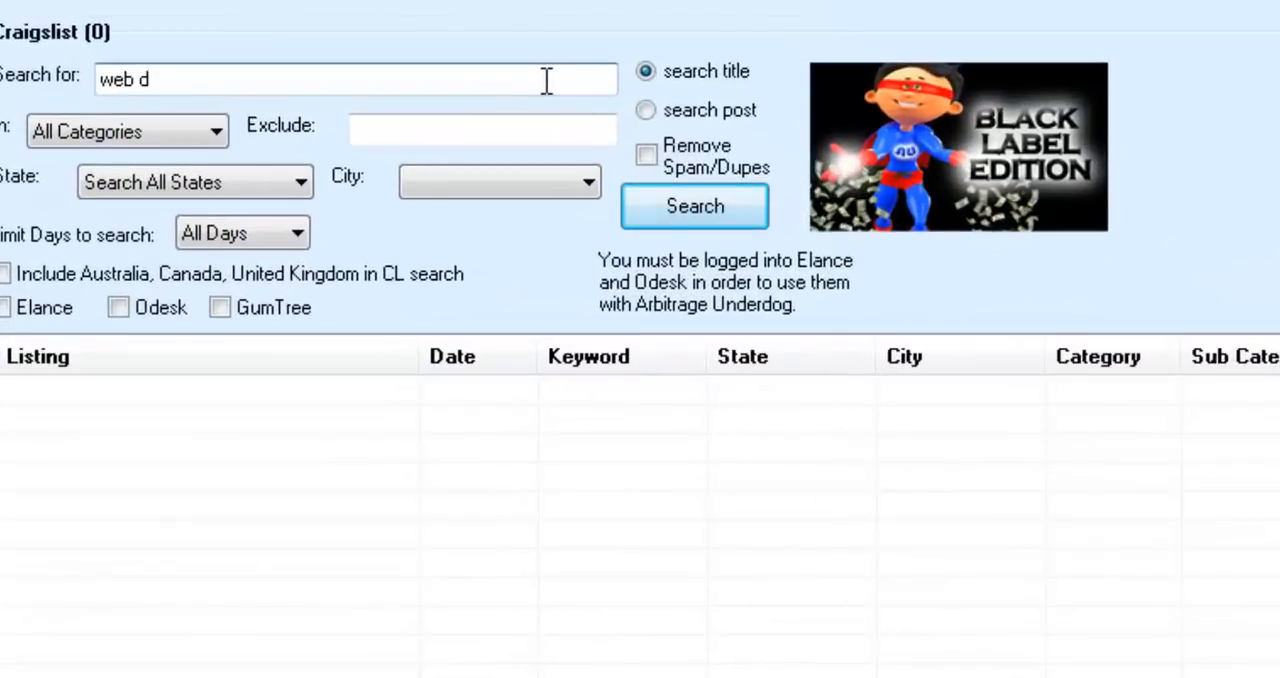
pyautogui.write('esign')
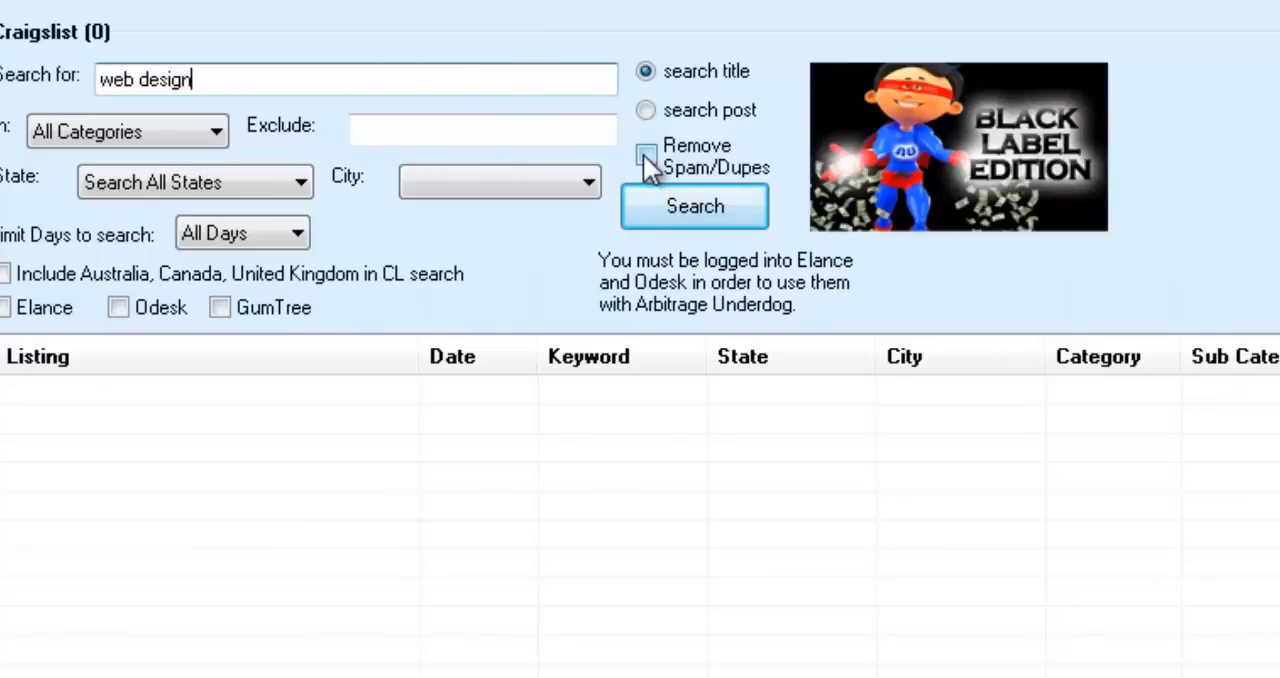
pyautogui.click(646, 155)
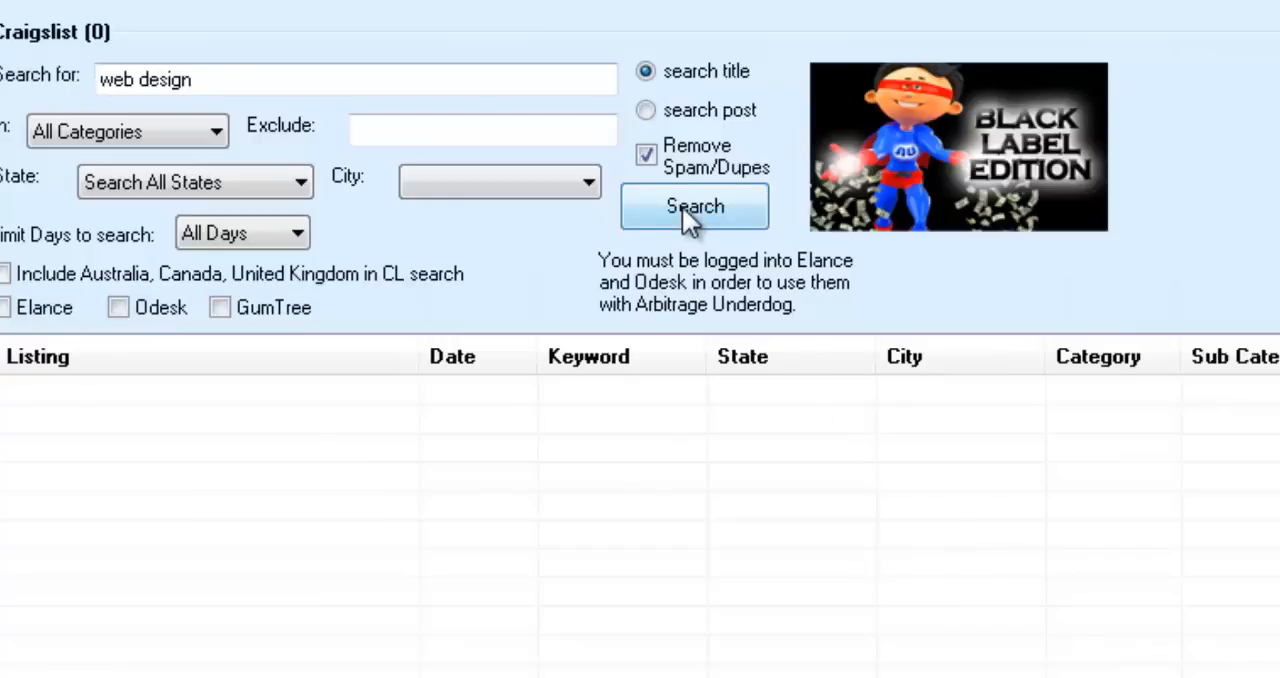
pyautogui.click(694, 206)
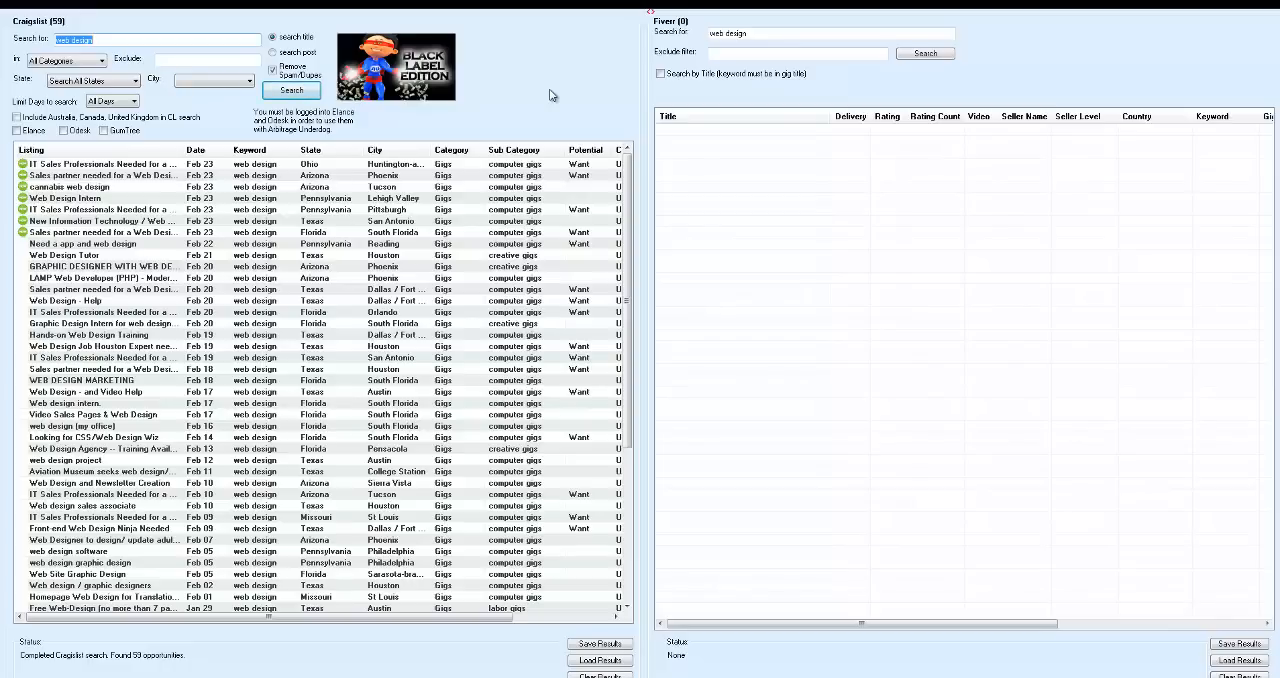
pyautogui.moveTo(302, 561)
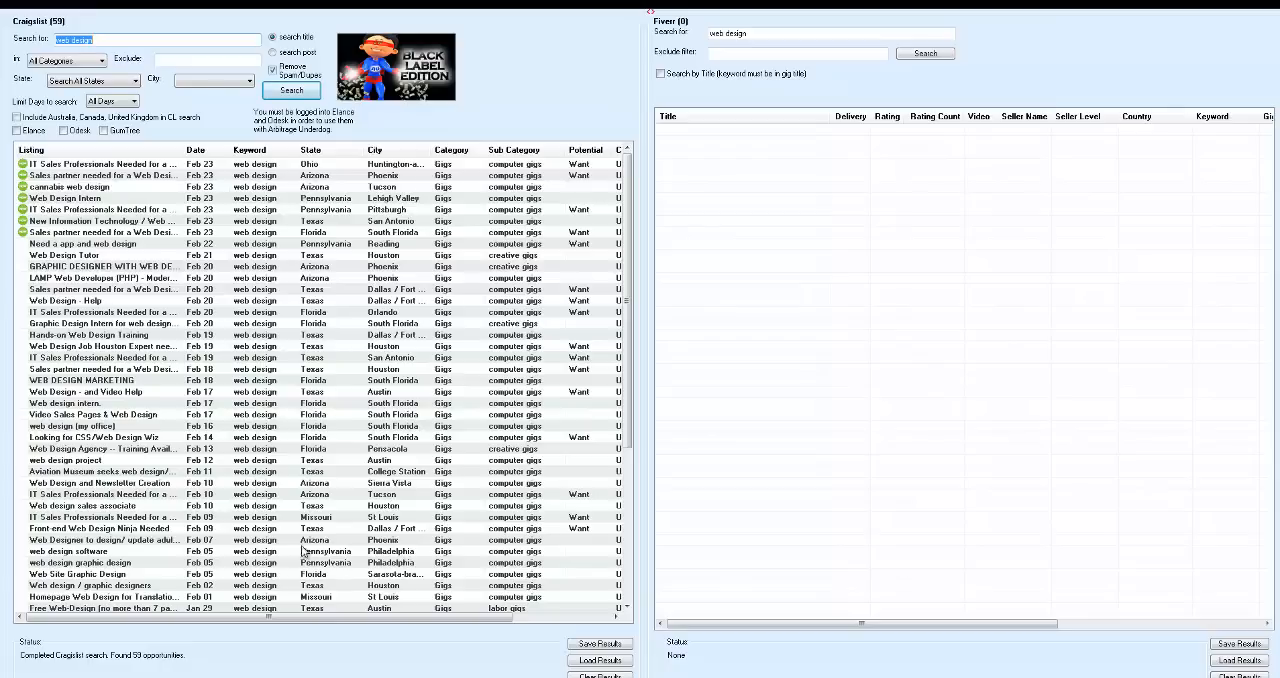
pyautogui.moveTo(135, 670)
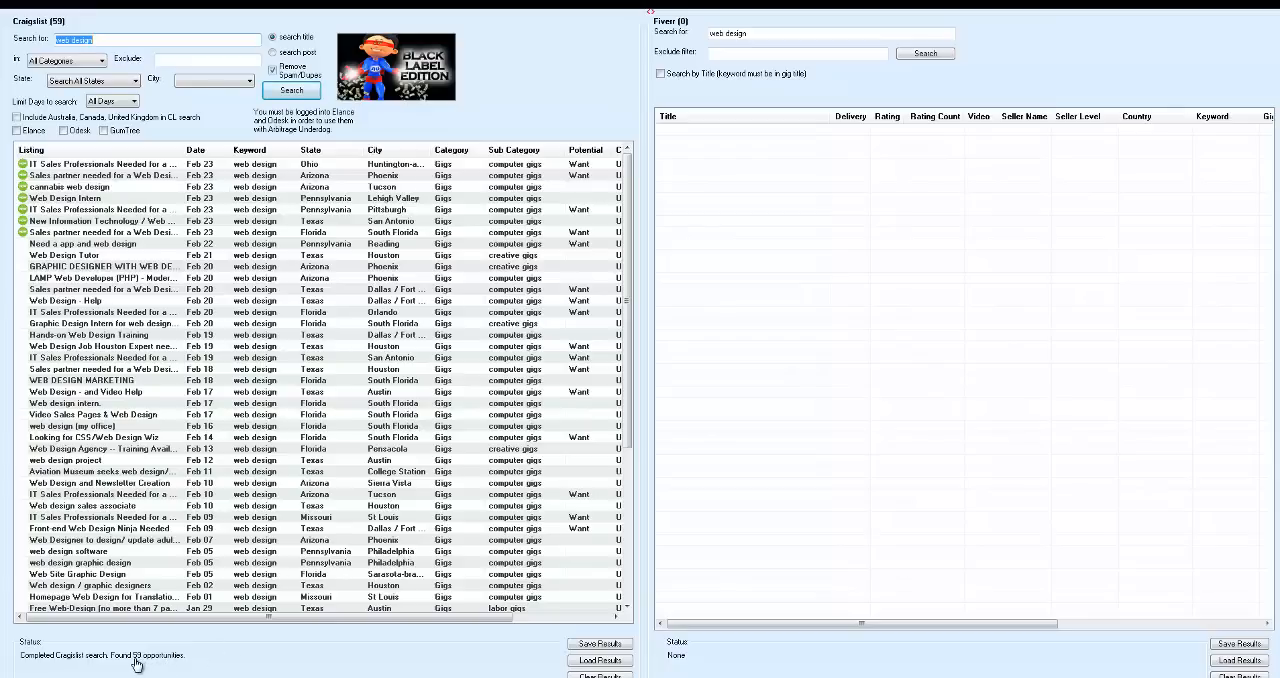
pyautogui.moveTo(481, 62)
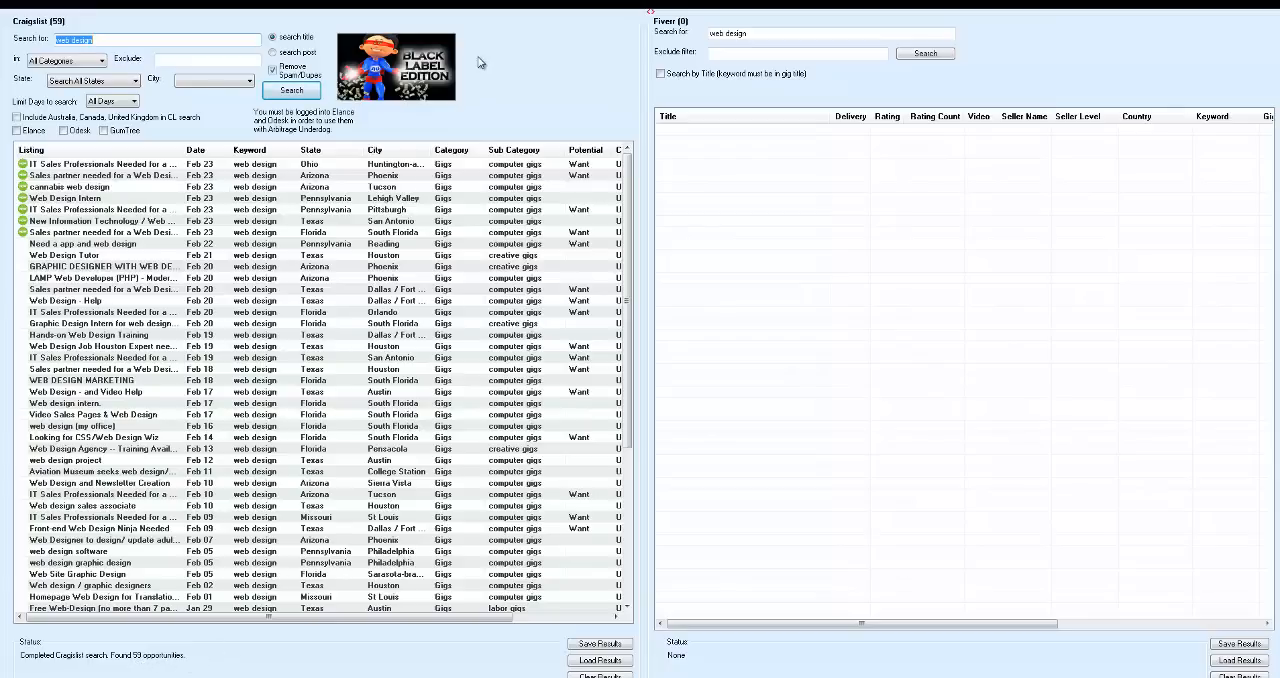
pyautogui.moveTo(511, 73)
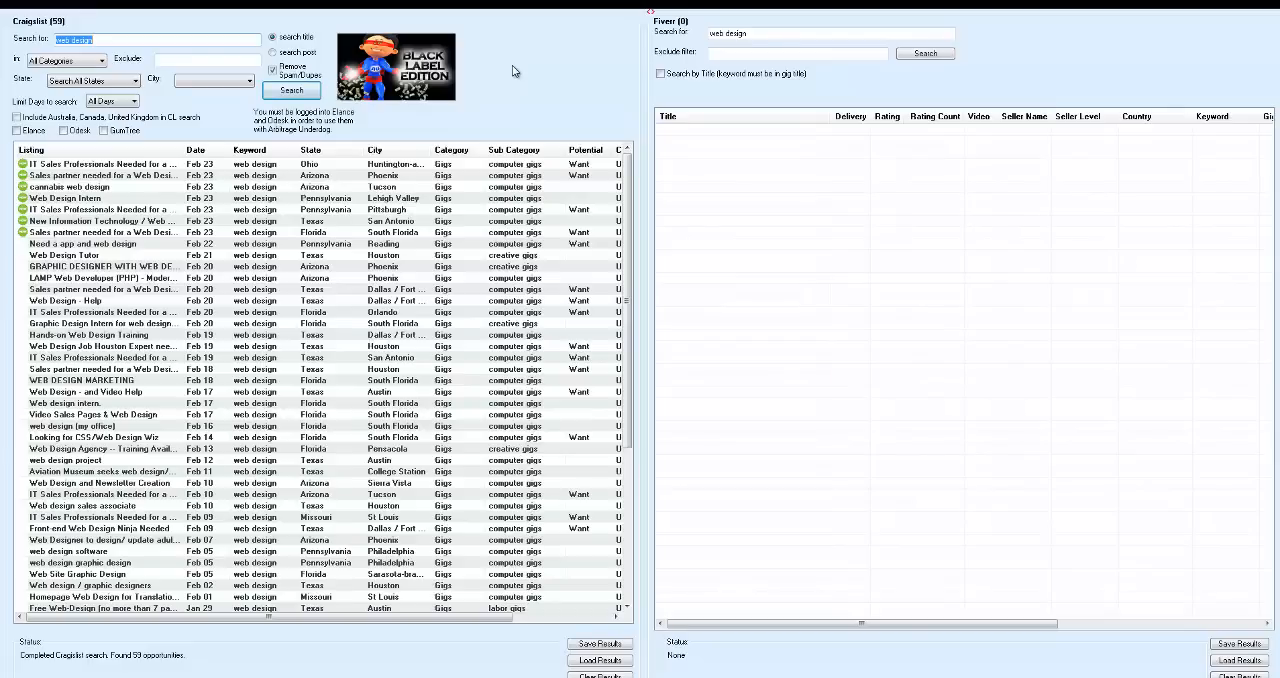
pyautogui.moveTo(200, 189)
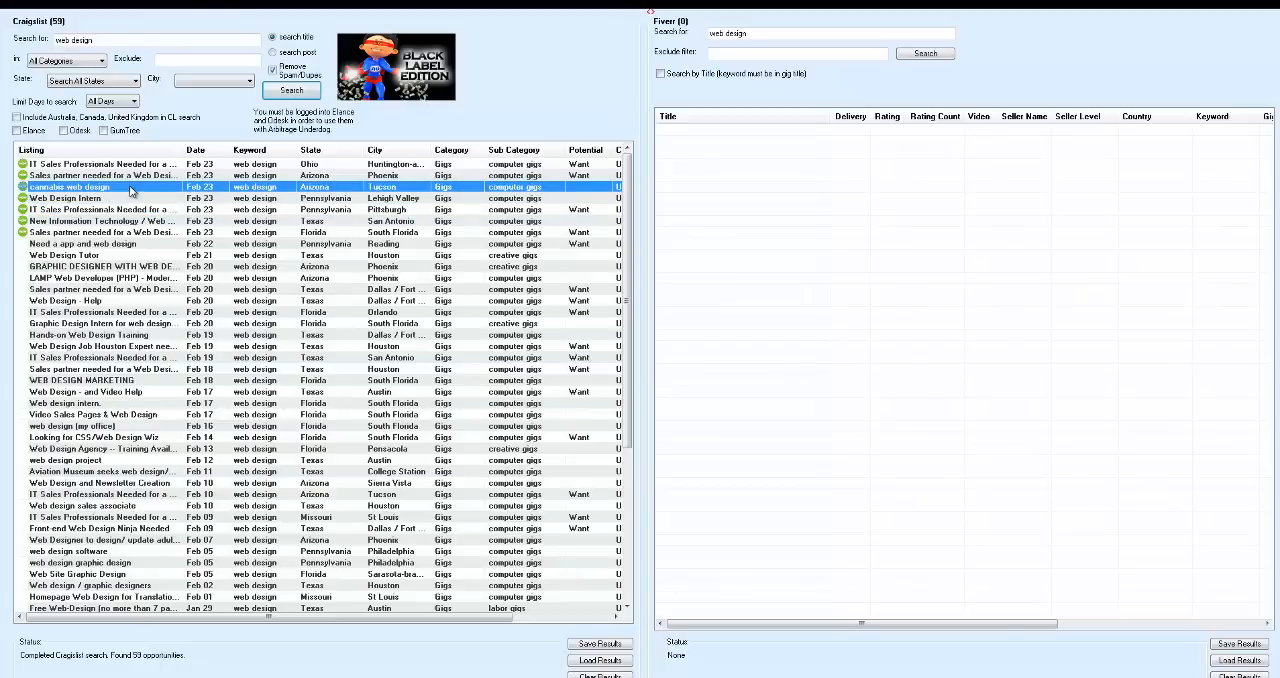
# Open the central Tucson 'cannabis web design' post in the built-in browser pane
pyautogui.doubleClick(69, 190)
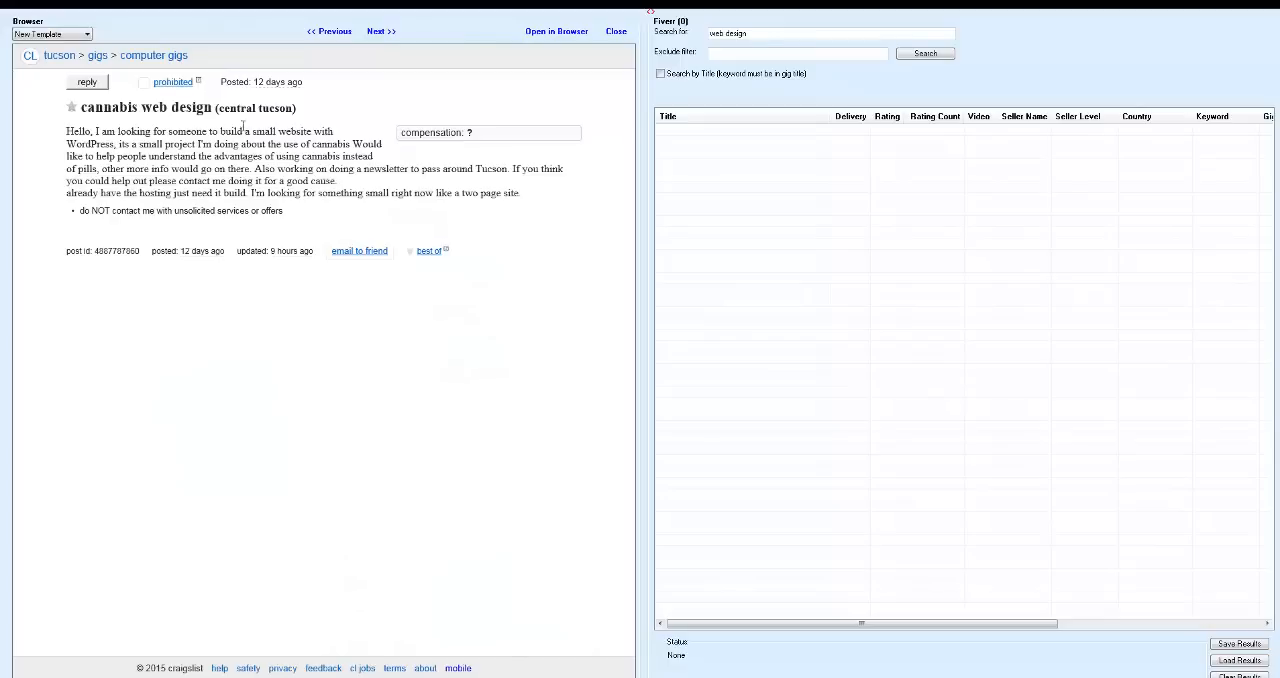
pyautogui.moveTo(471, 157)
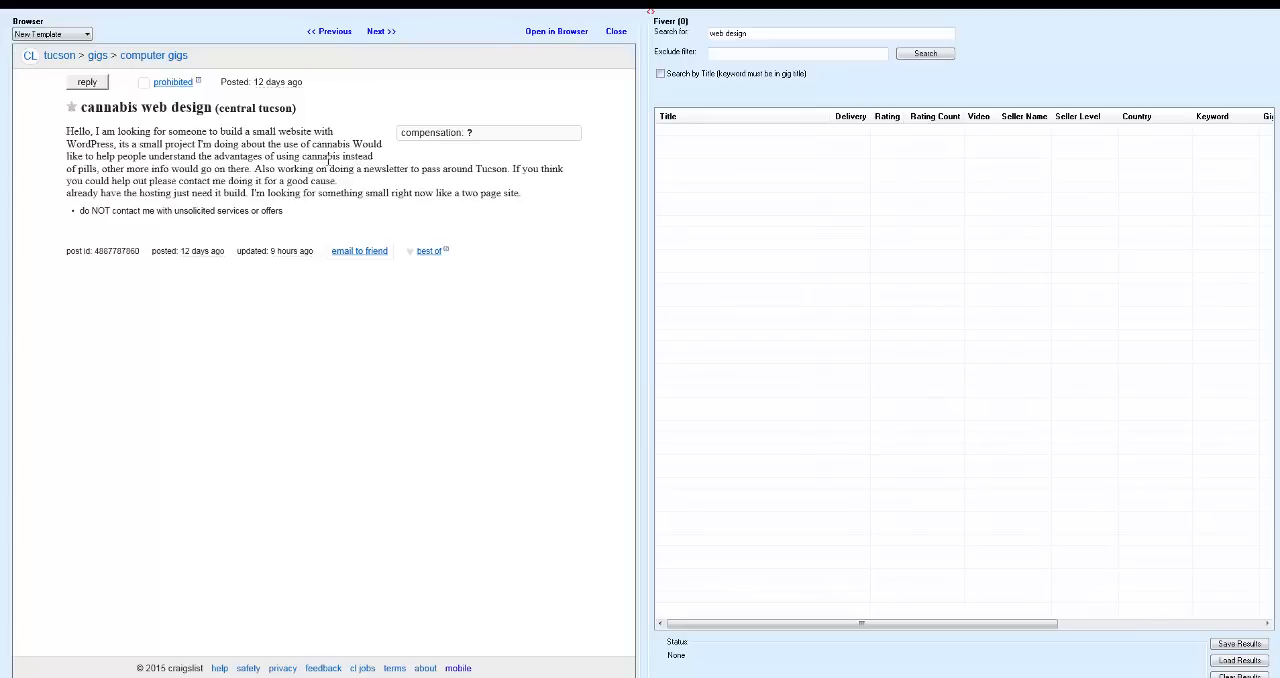
pyautogui.moveTo(258, 169)
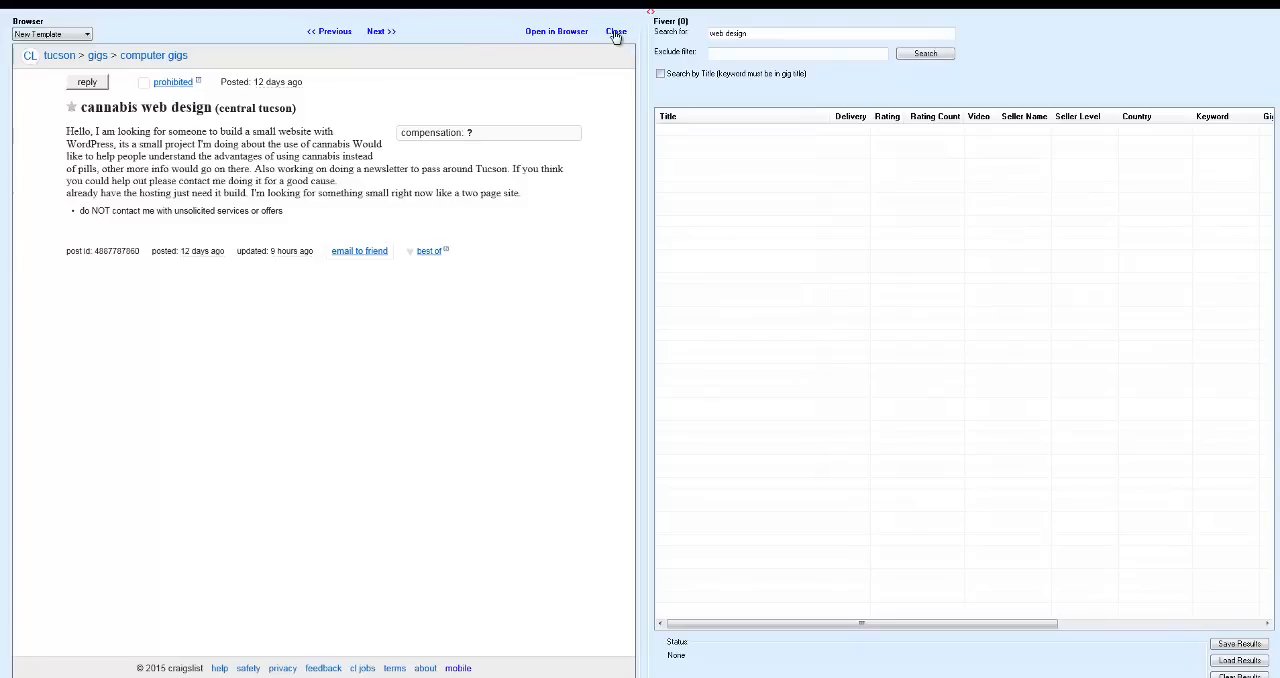
# Close the Tucson post to return to the 59 Craigslist results
pyautogui.click(607, 30)
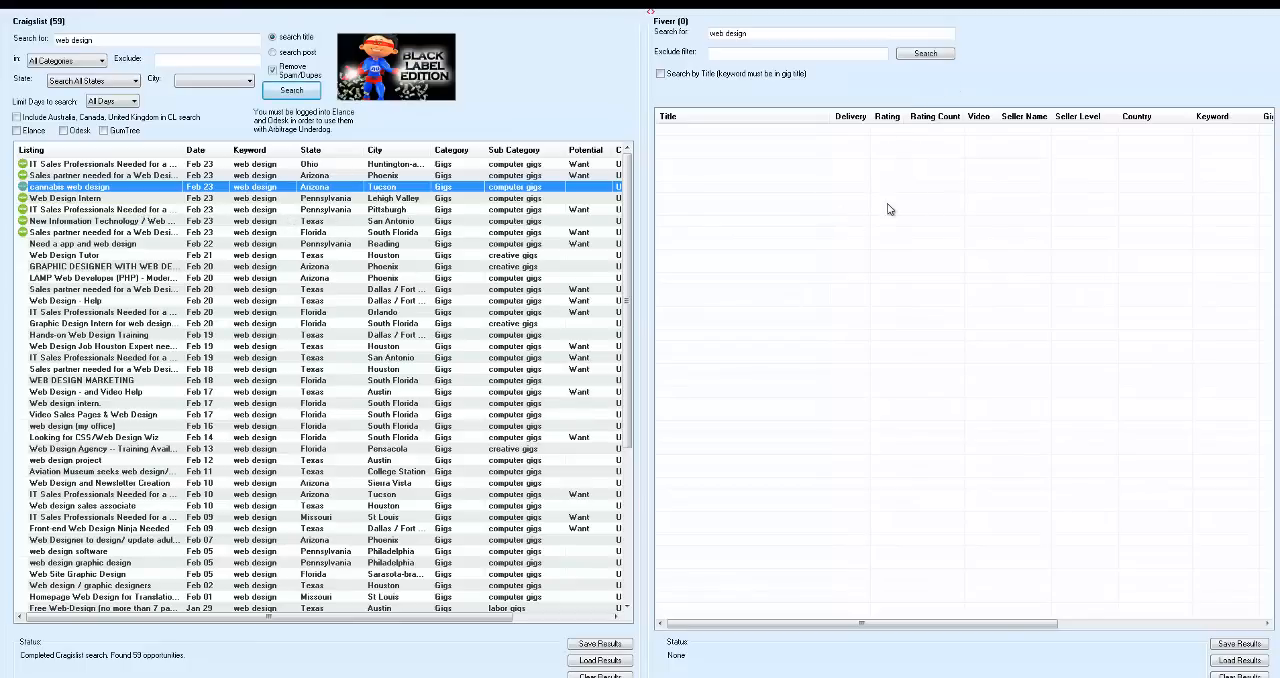
pyautogui.moveTo(942, 78)
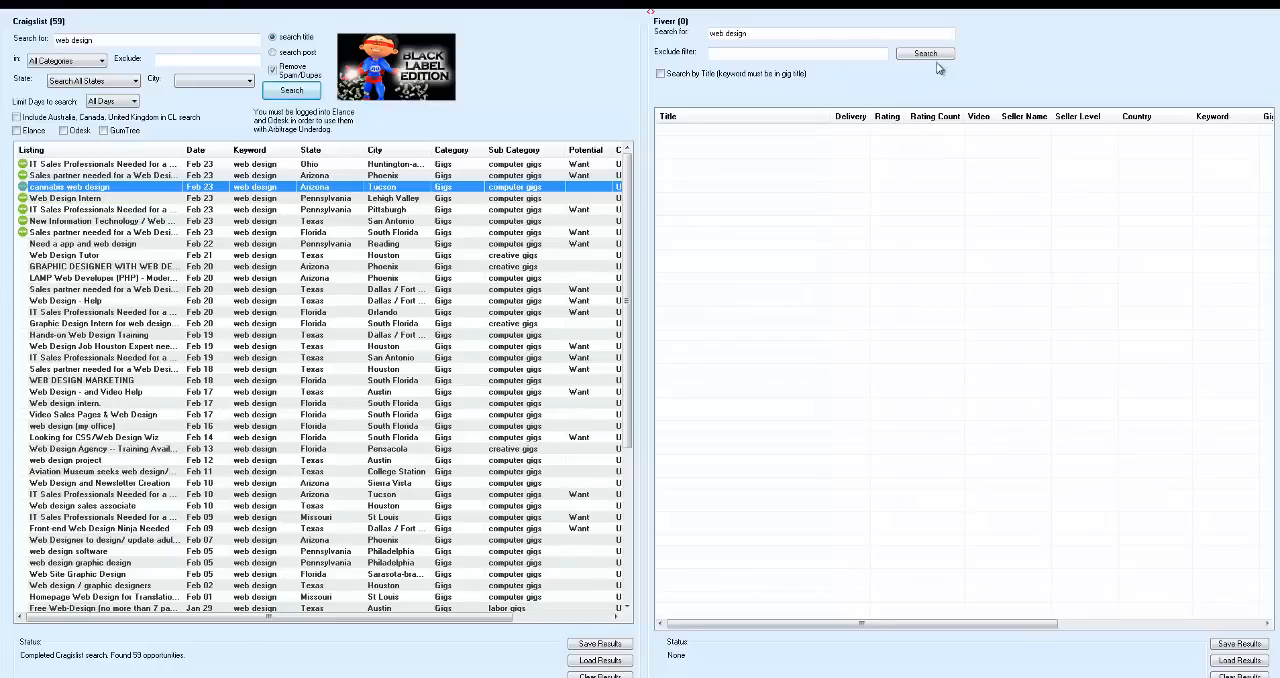
# Run the Fiverr gig search for 'make wordpress website'
pyautogui.click(925, 53)
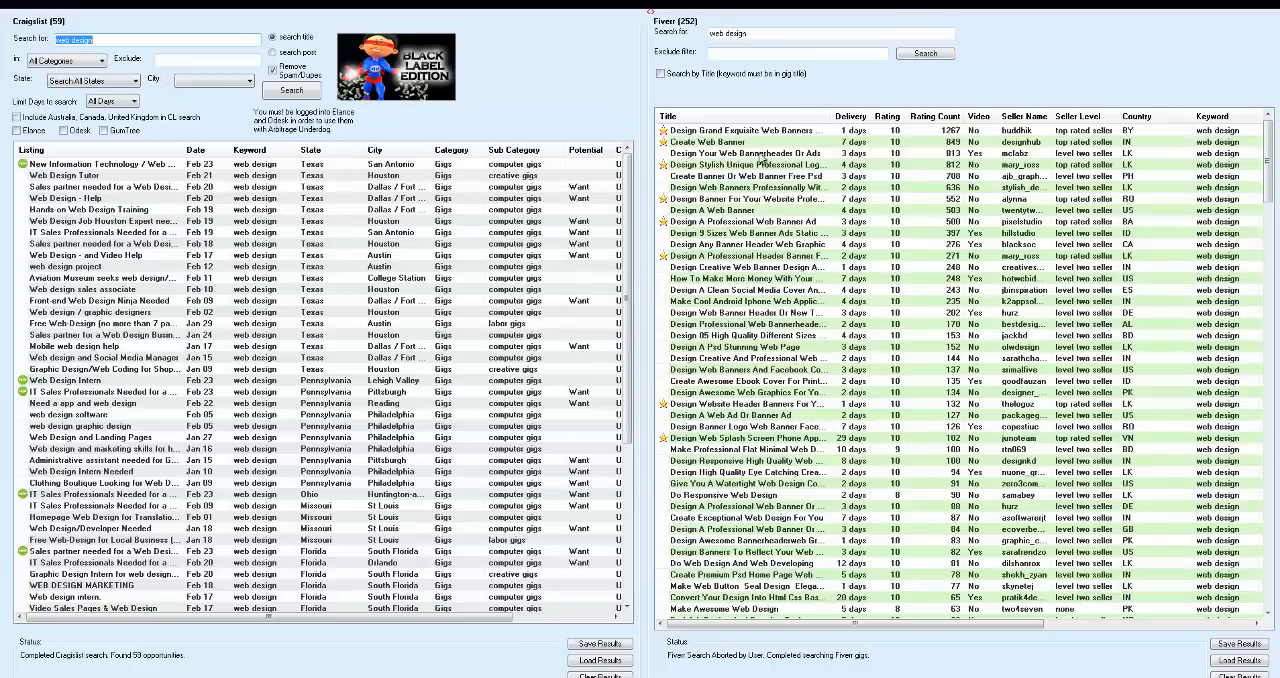
pyautogui.moveTo(758, 158)
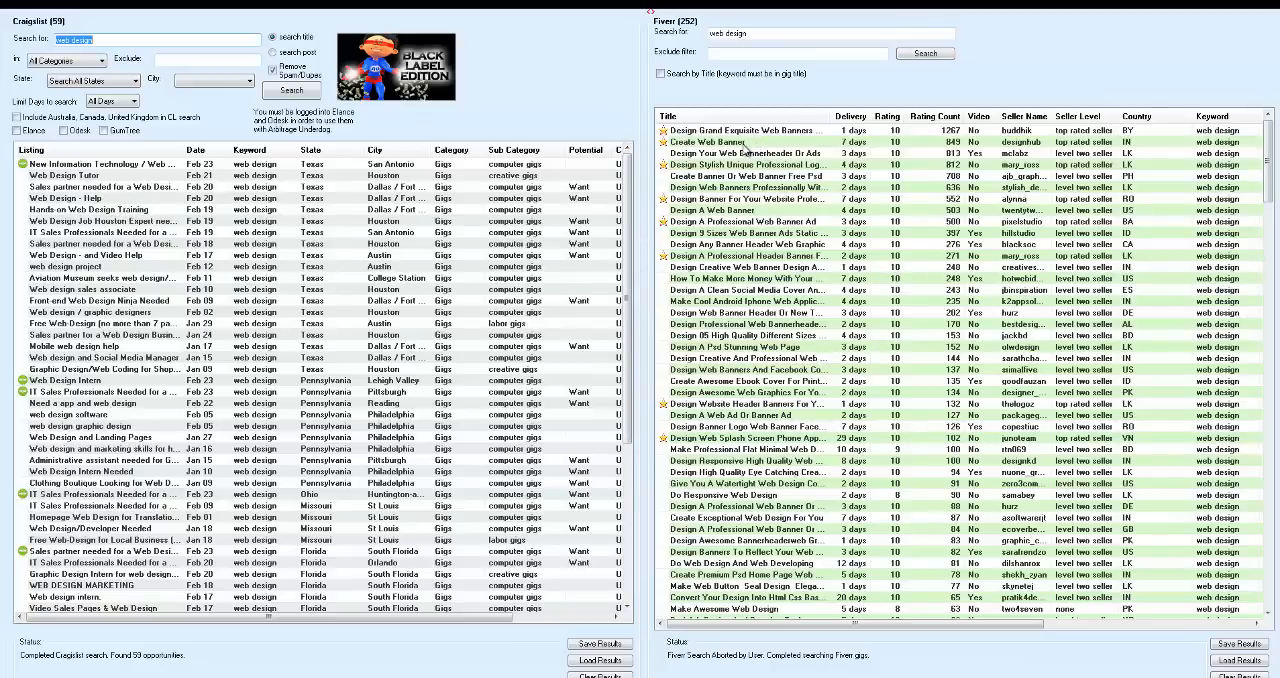
pyautogui.moveTo(778, 164)
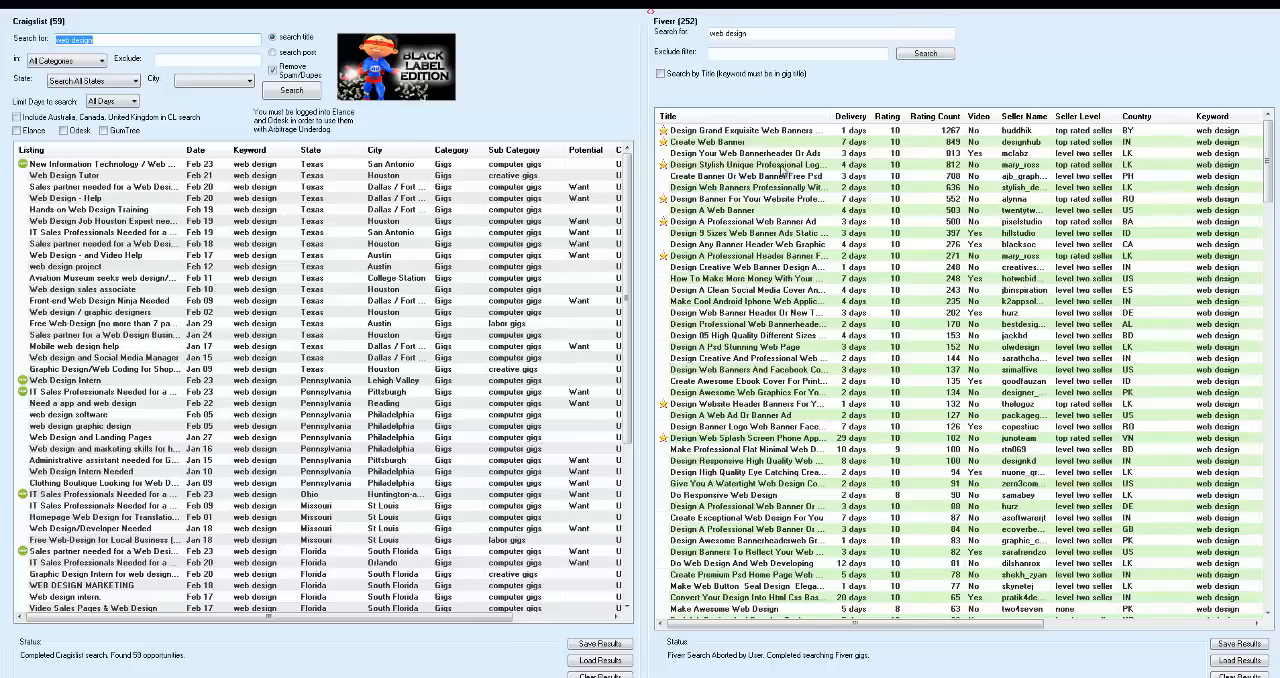
pyautogui.moveTo(785, 183)
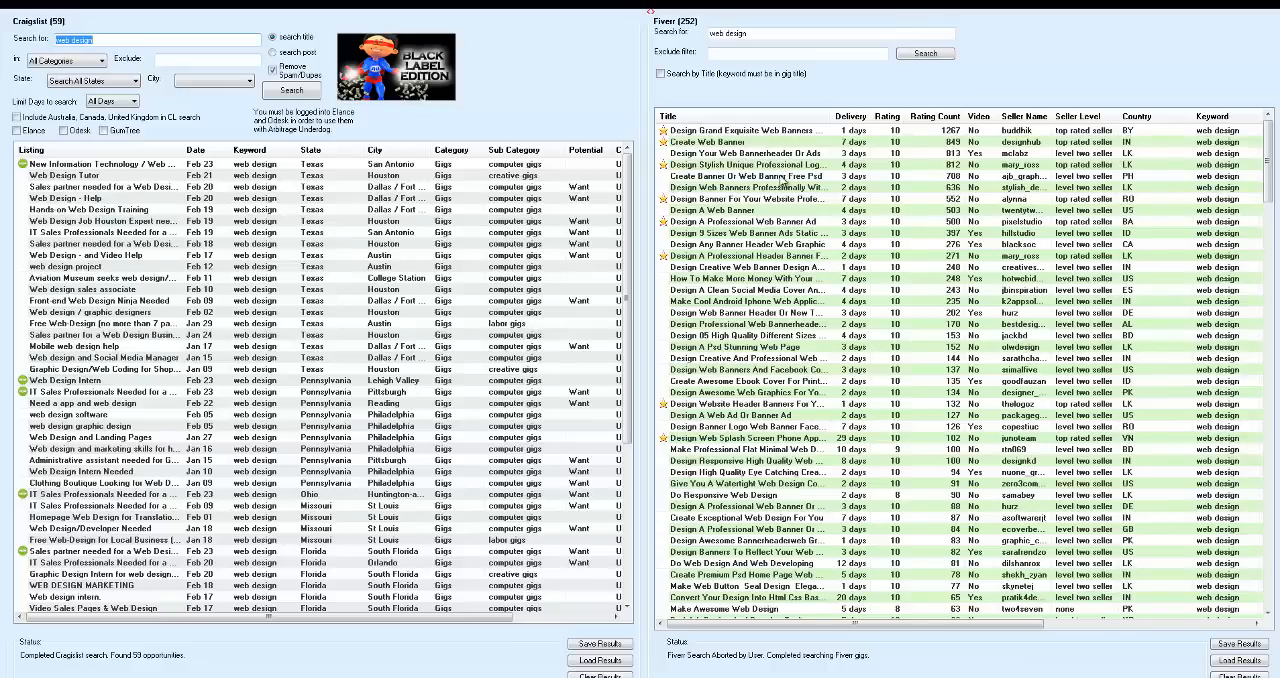
pyautogui.moveTo(750, 209)
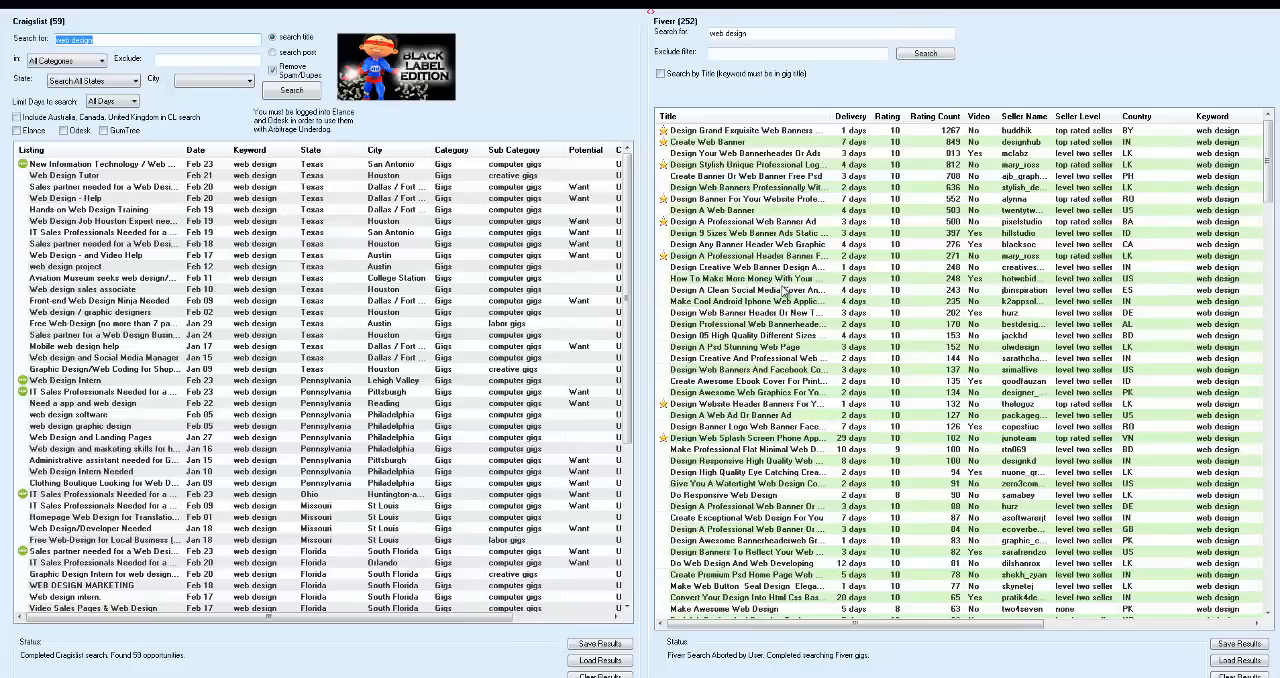
pyautogui.moveTo(796, 300)
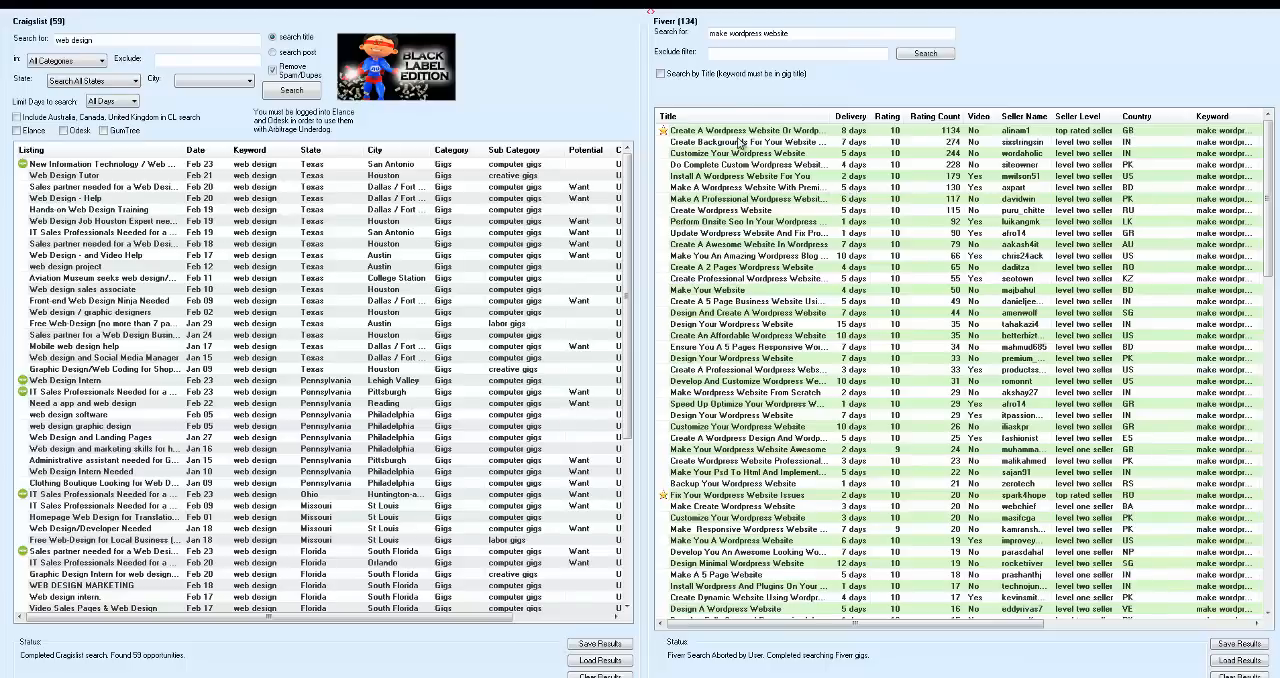
pyautogui.moveTo(737, 46)
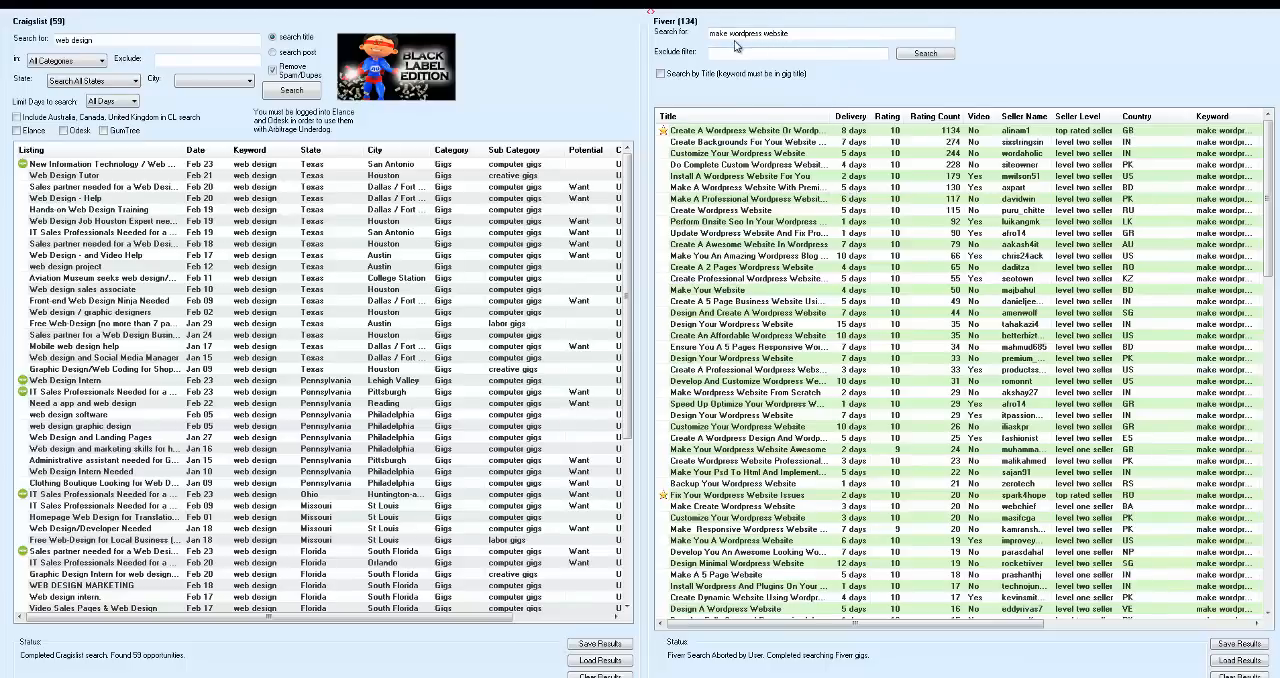
pyautogui.moveTo(768, 48)
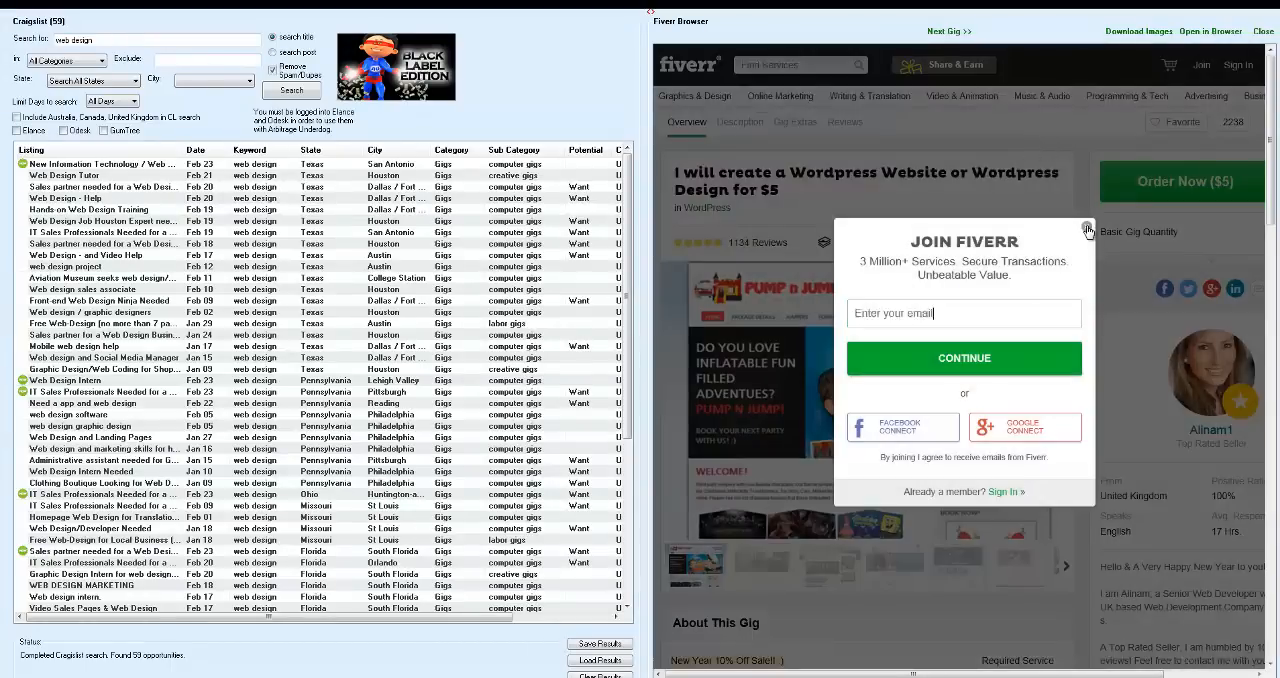
# Dismiss the Join Fiverr popup and scroll the gig page to its About This Gig description
pyautogui.click(1086, 227)
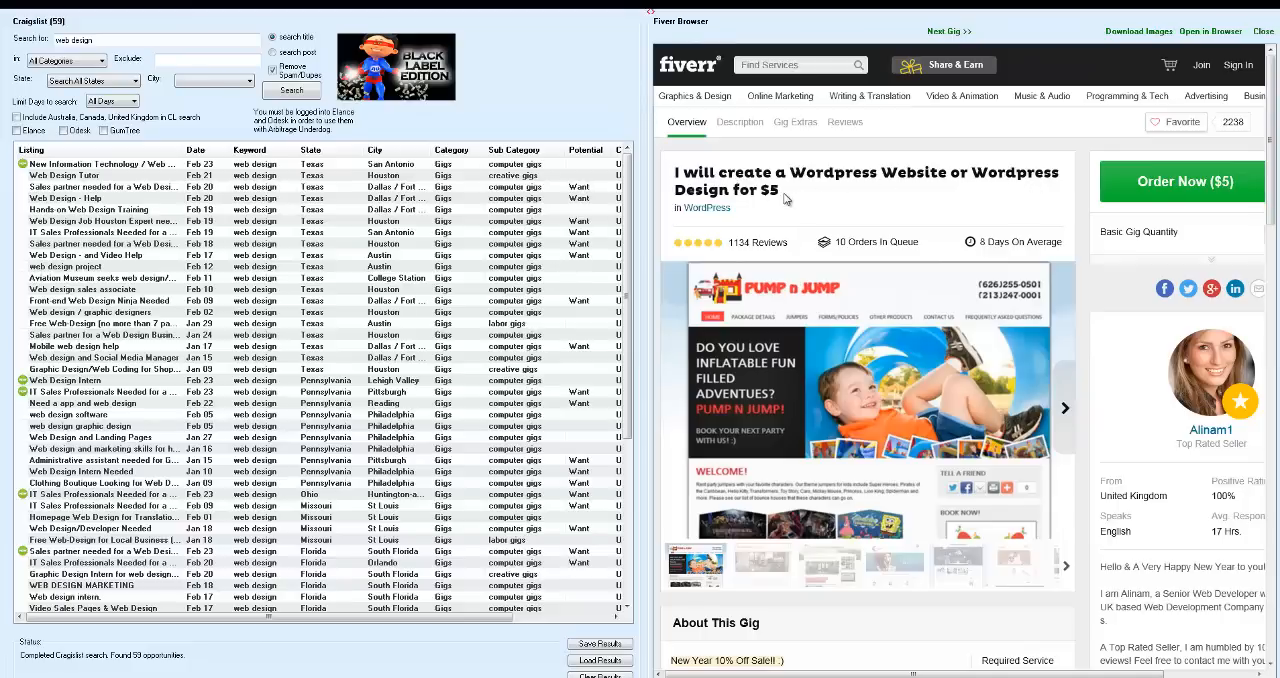
pyautogui.scroll(-3)
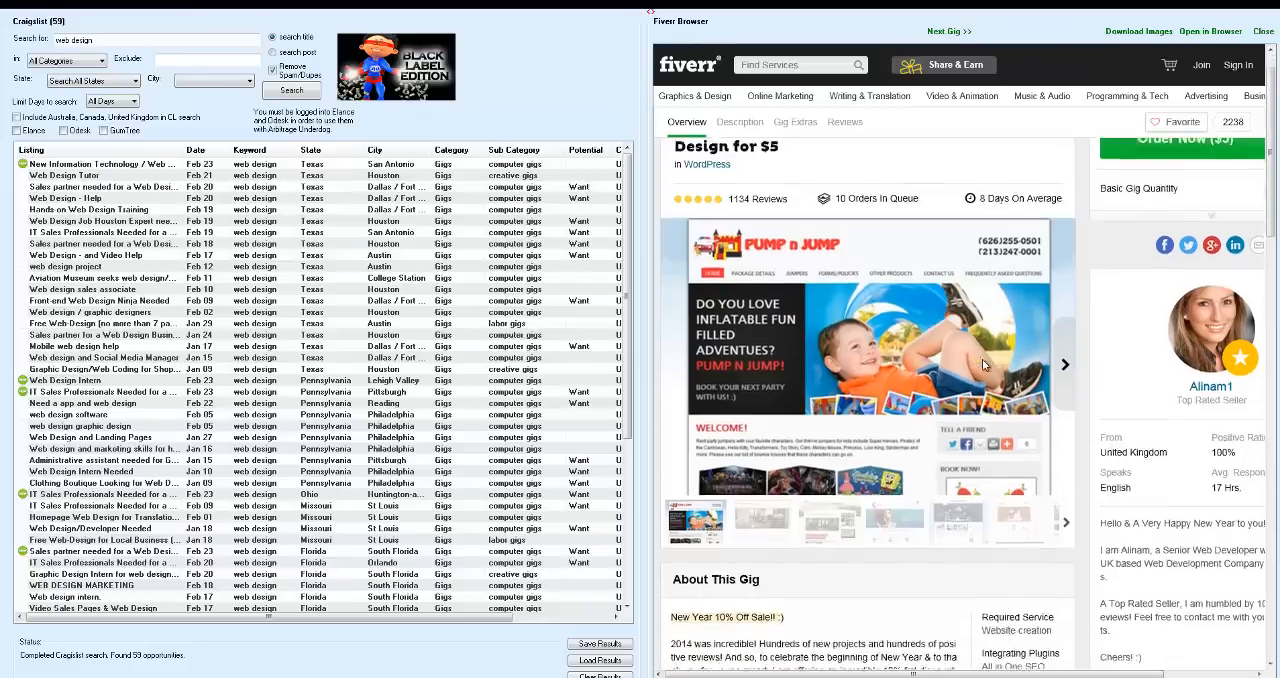
pyautogui.click(739, 122)
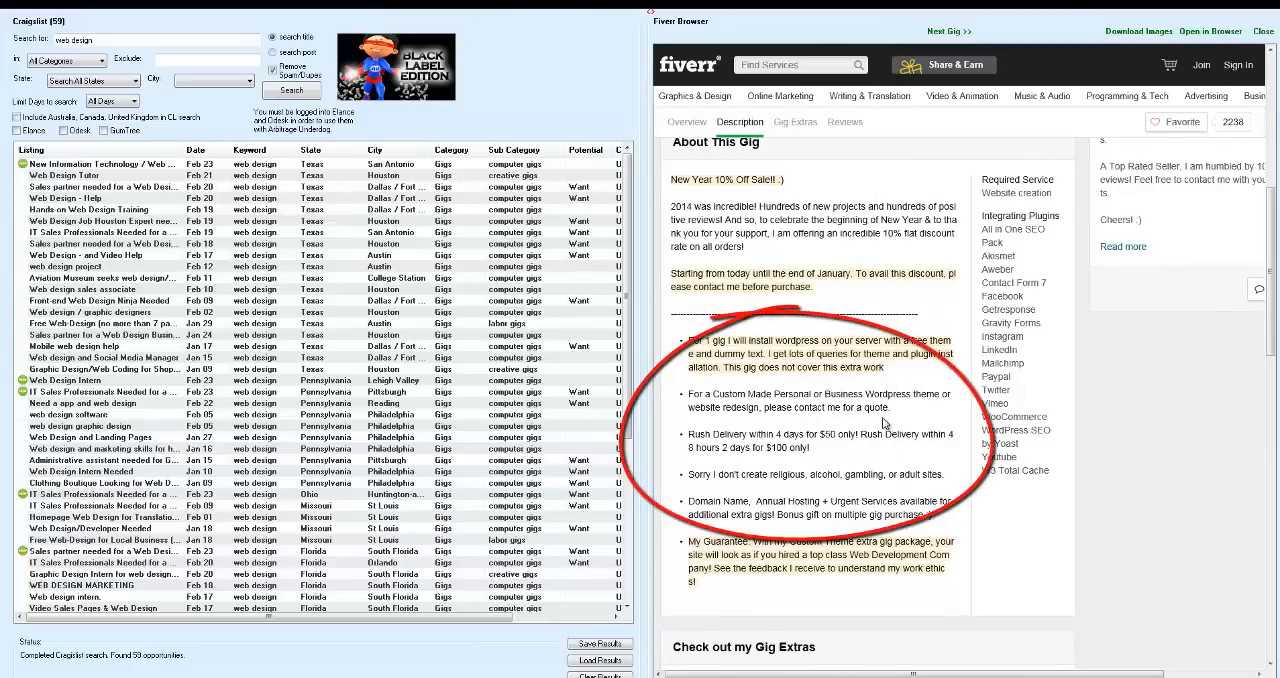
pyautogui.scroll(-3)
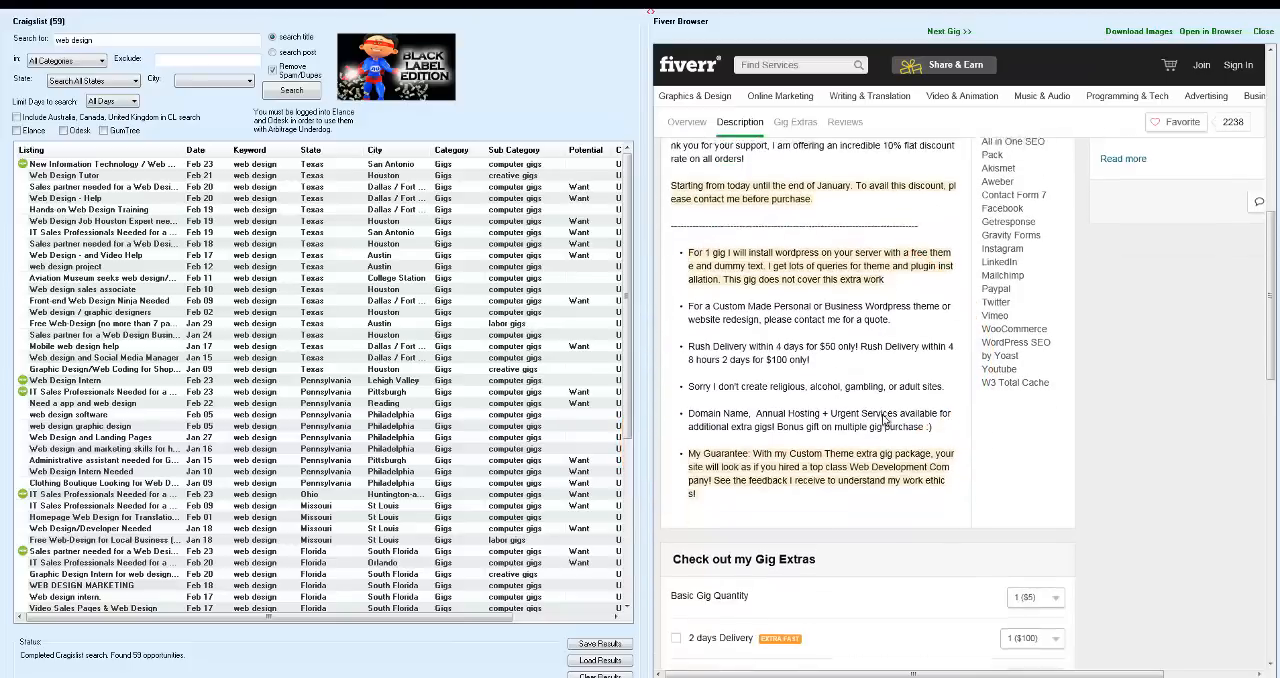
pyautogui.scroll(-3)
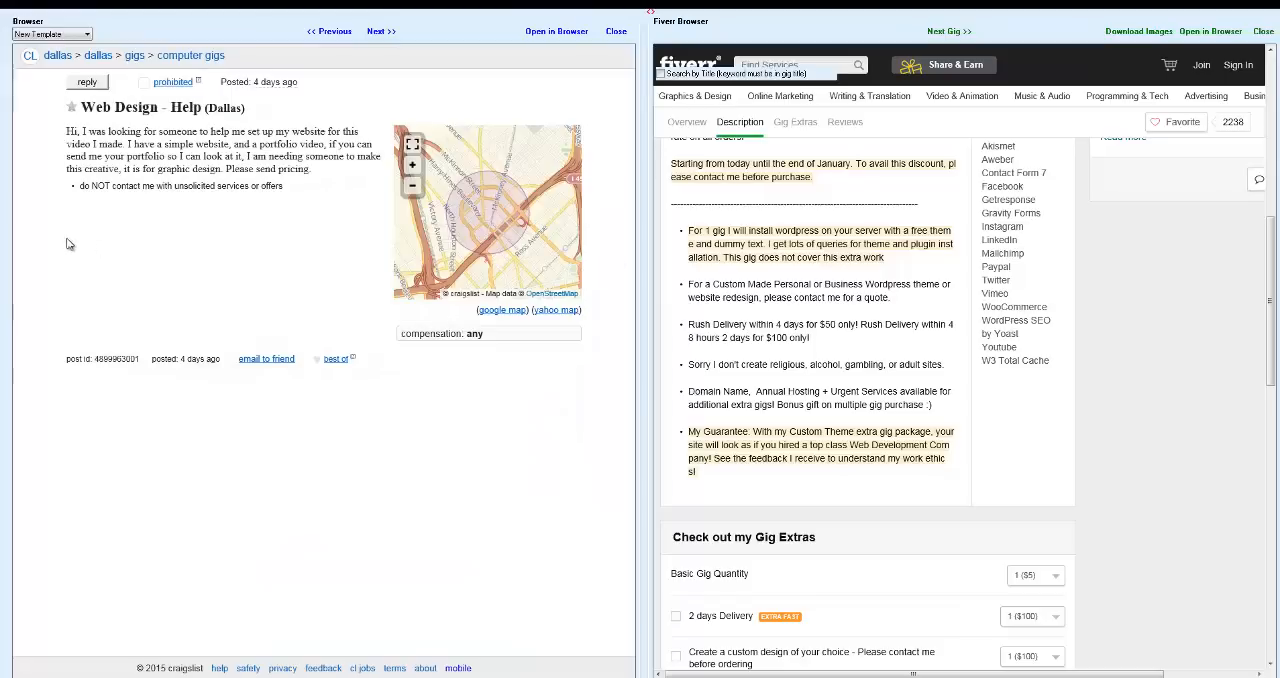
pyautogui.moveTo(213, 240)
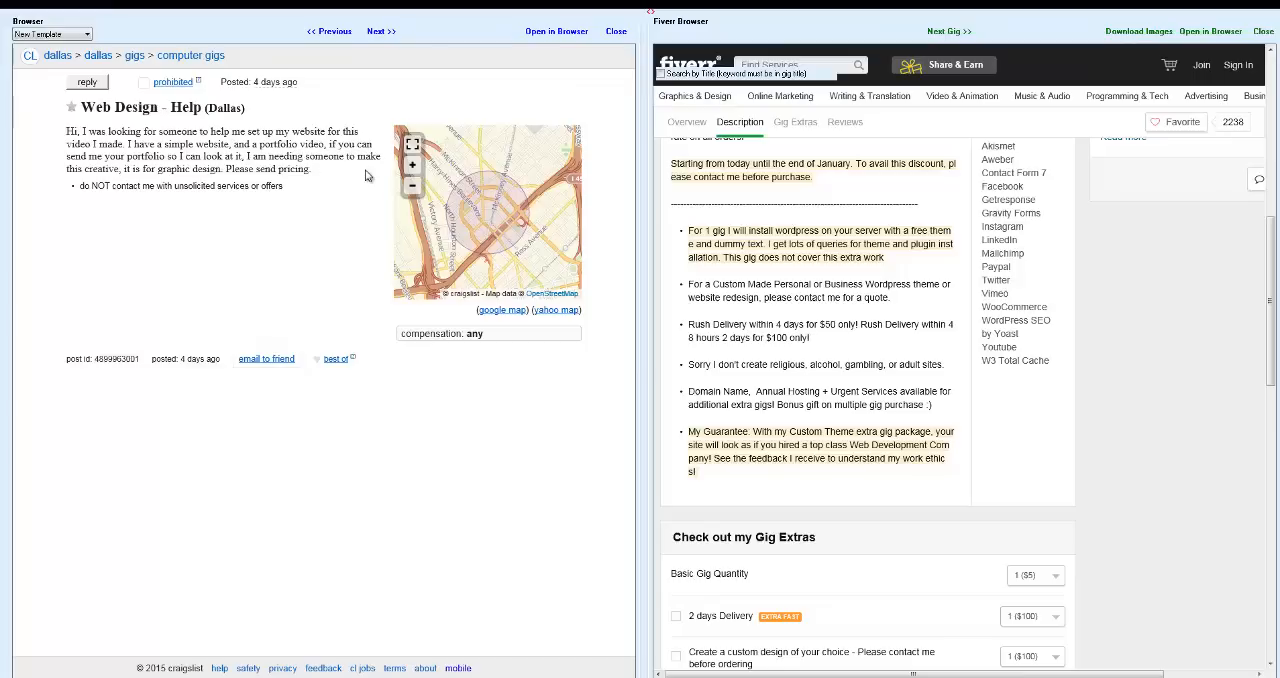
pyautogui.moveTo(231, 187)
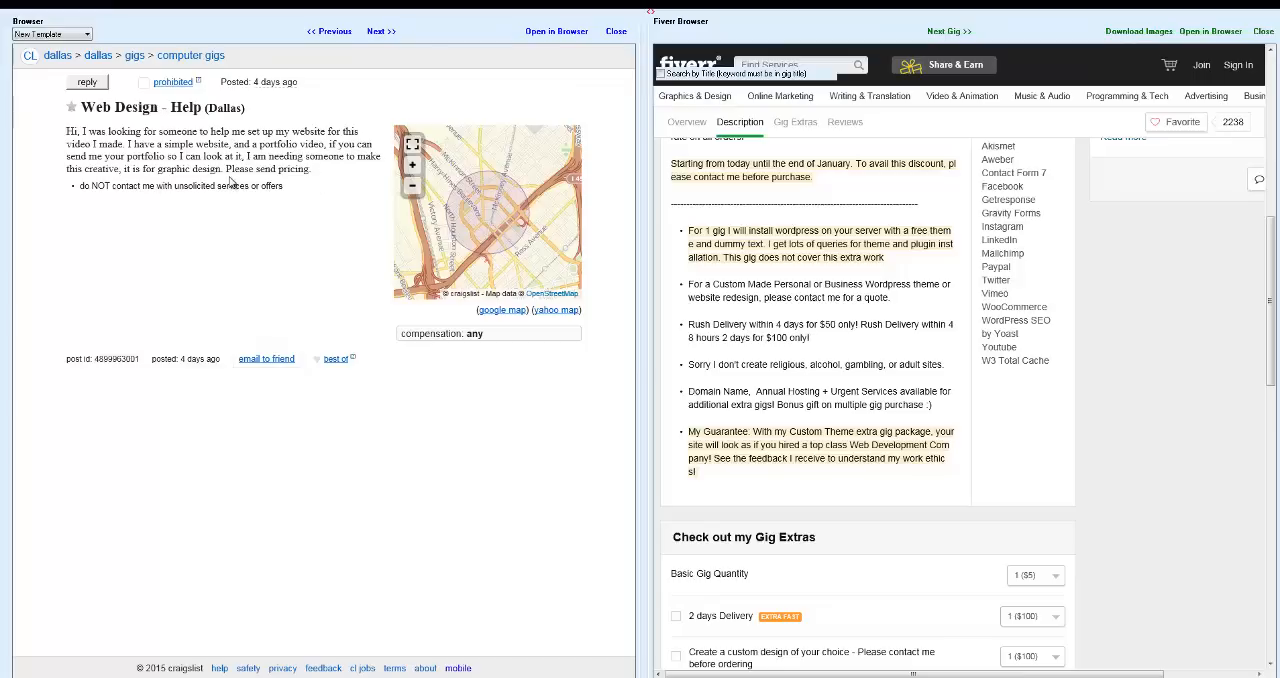
pyautogui.moveTo(300, 182)
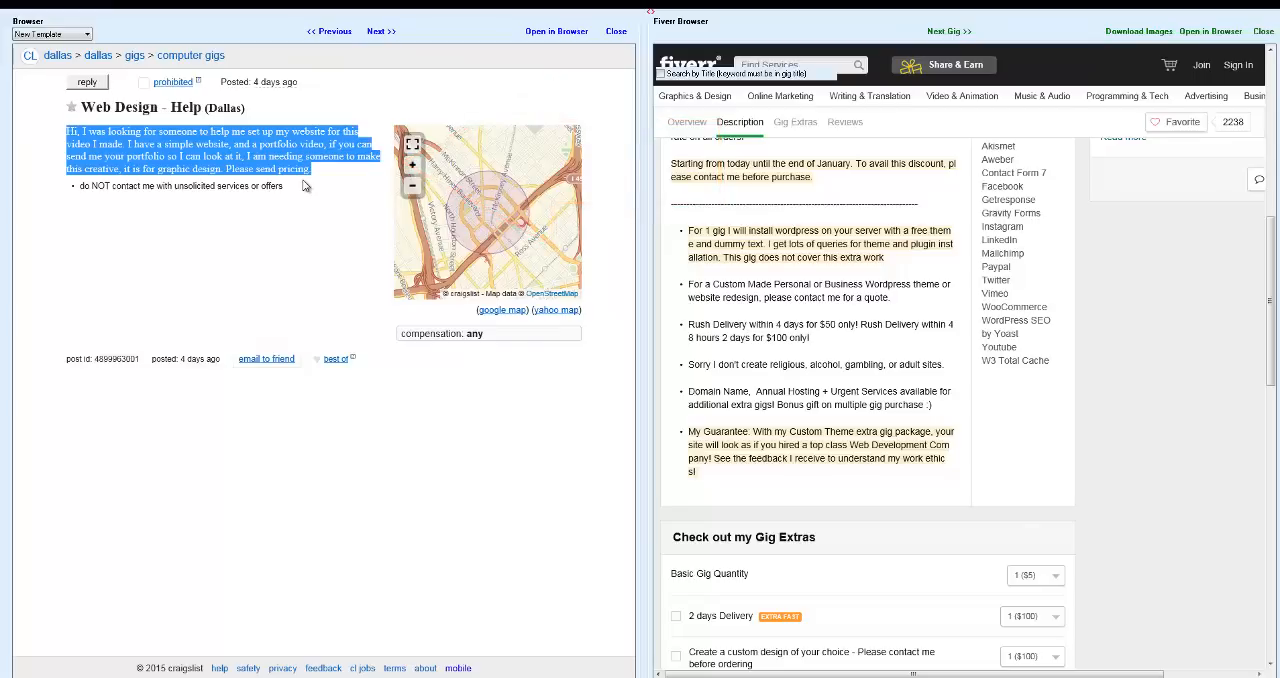
pyautogui.moveTo(653, 253)
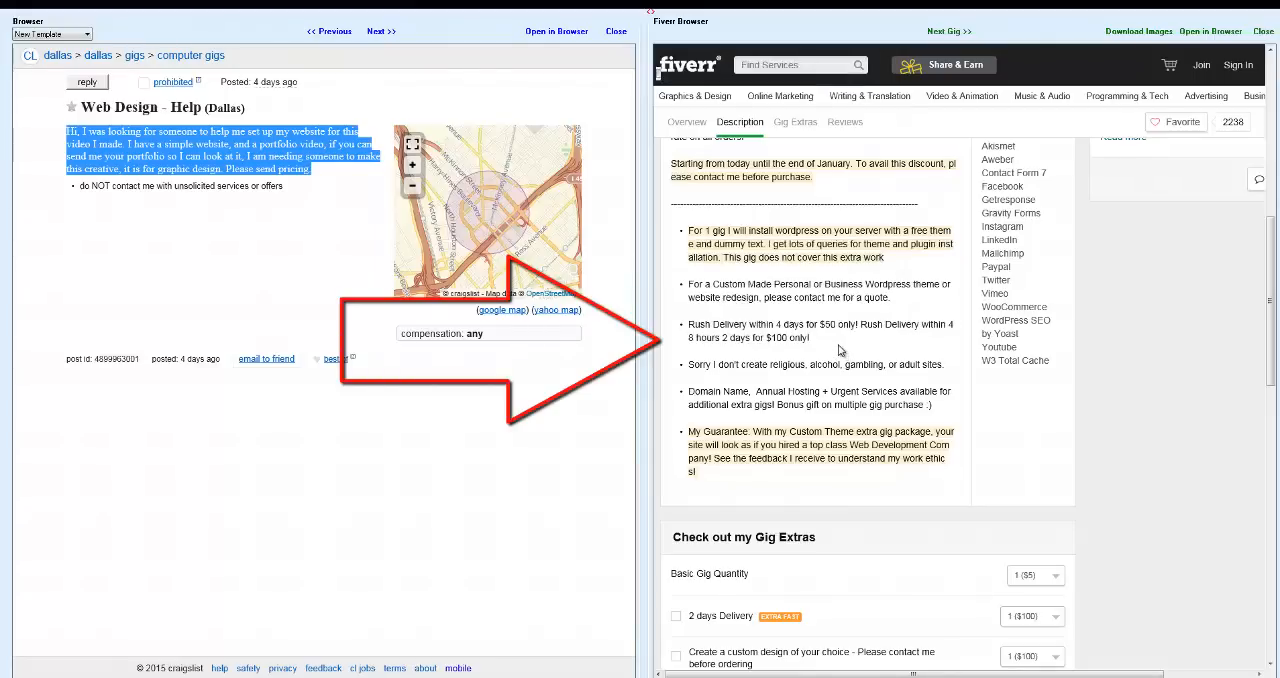
pyautogui.moveTo(676, 327)
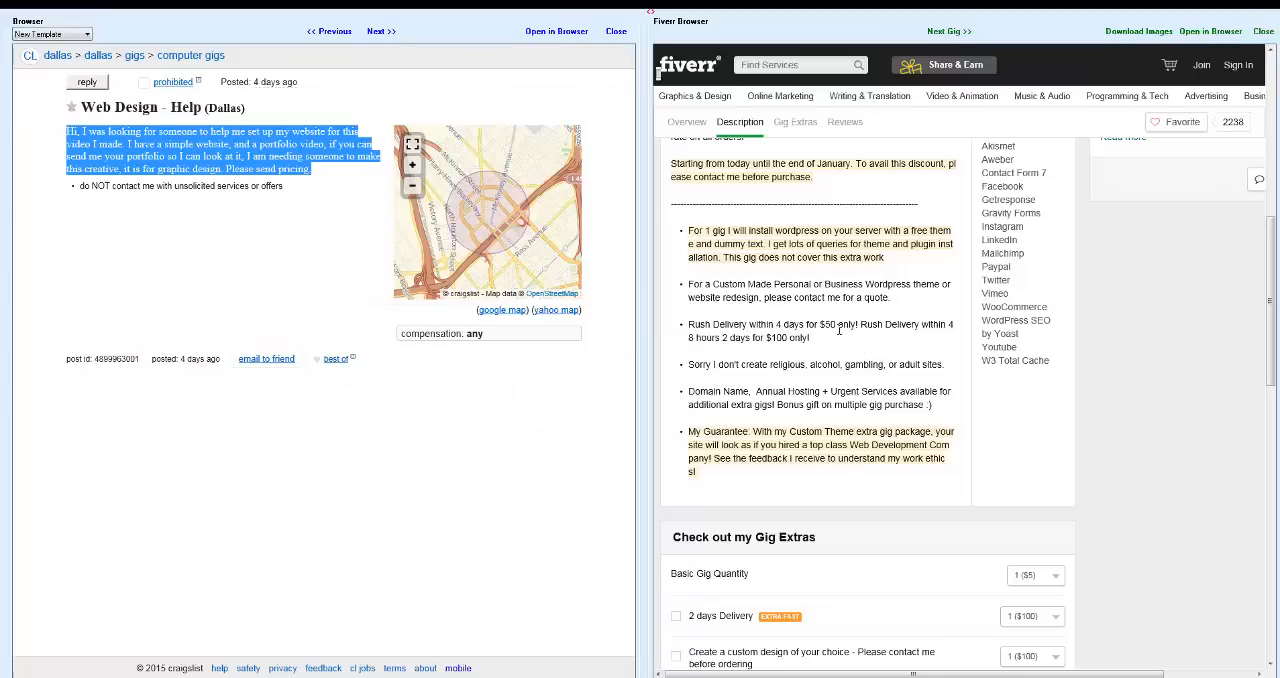
# Clear the highlight on the listing text and return the gig page to its Overview
pyautogui.click(283, 265)
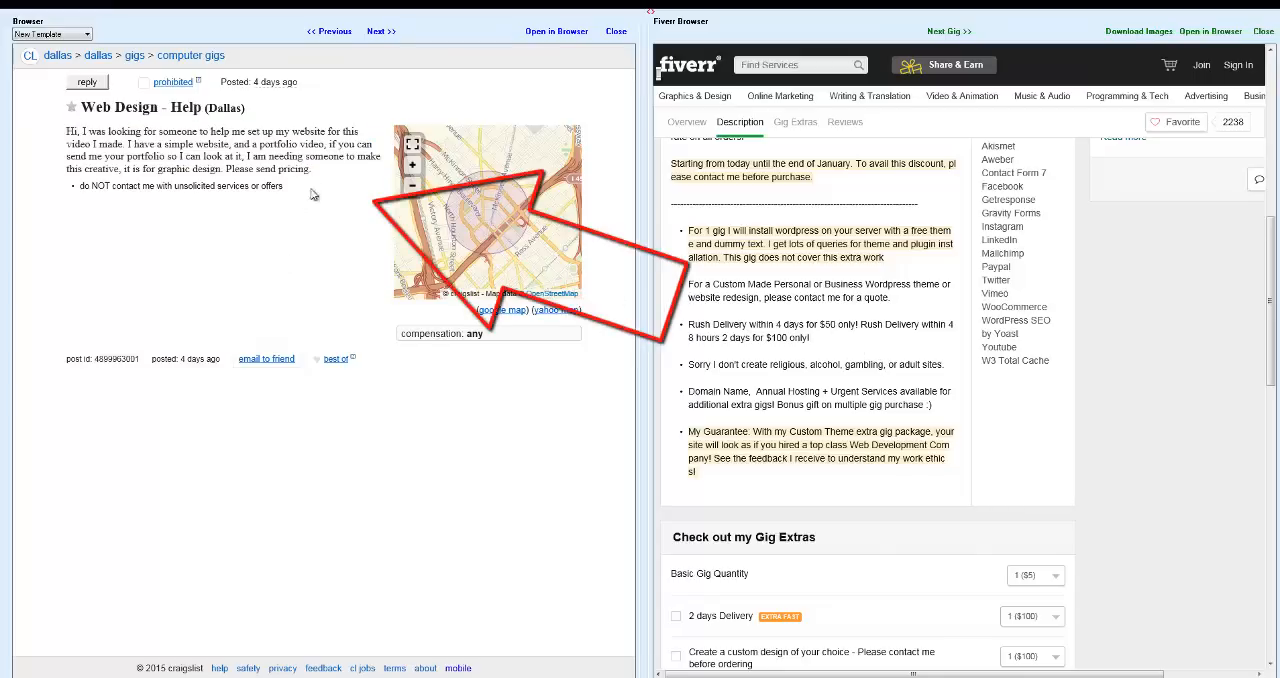
pyautogui.moveTo(316, 248)
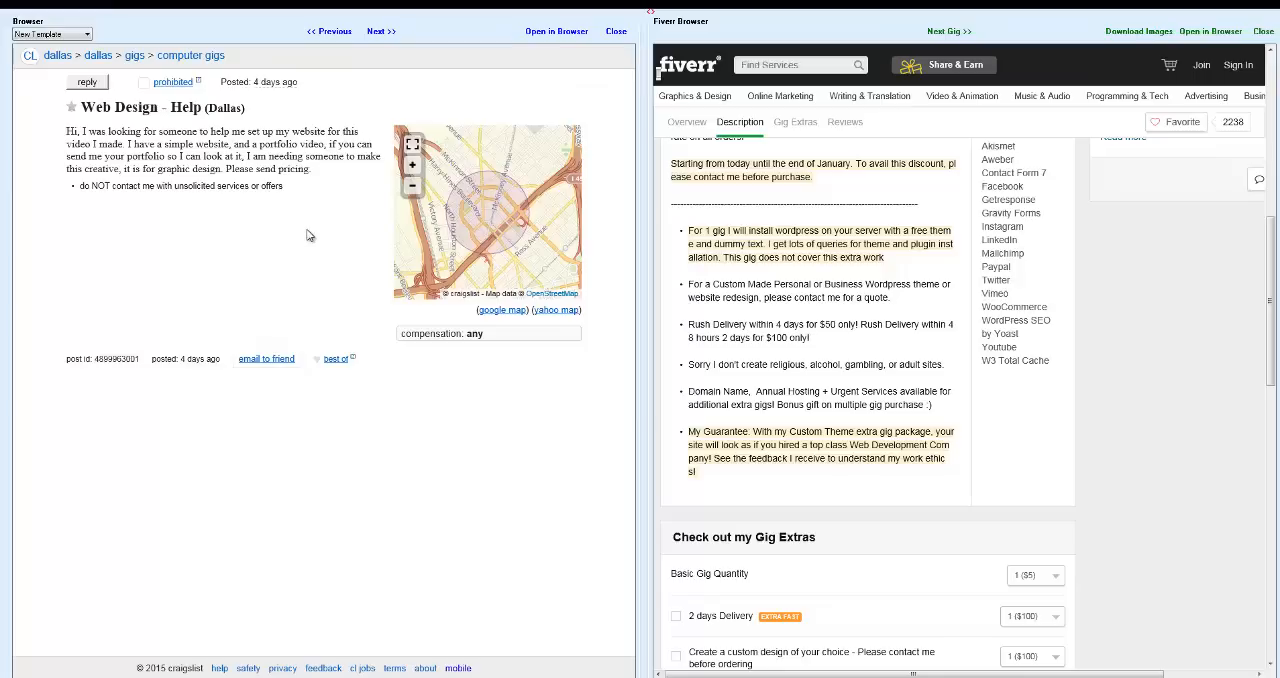
pyautogui.moveTo(1084, 384)
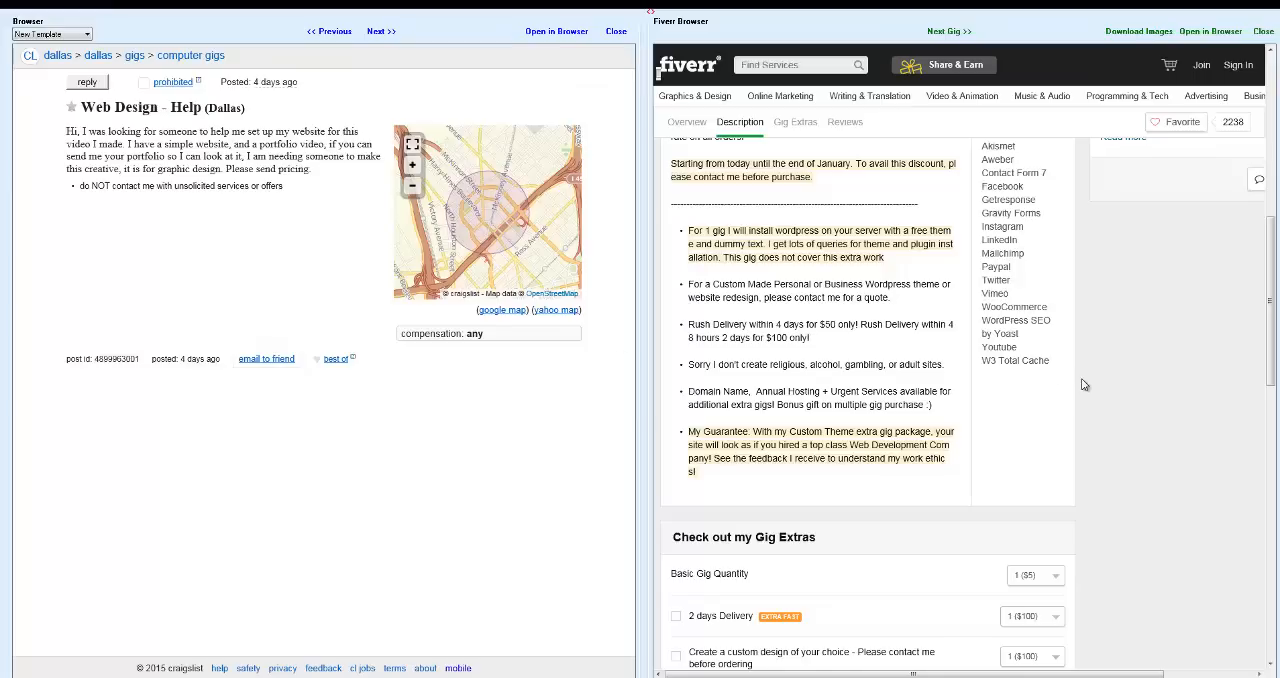
pyautogui.click(687, 121)
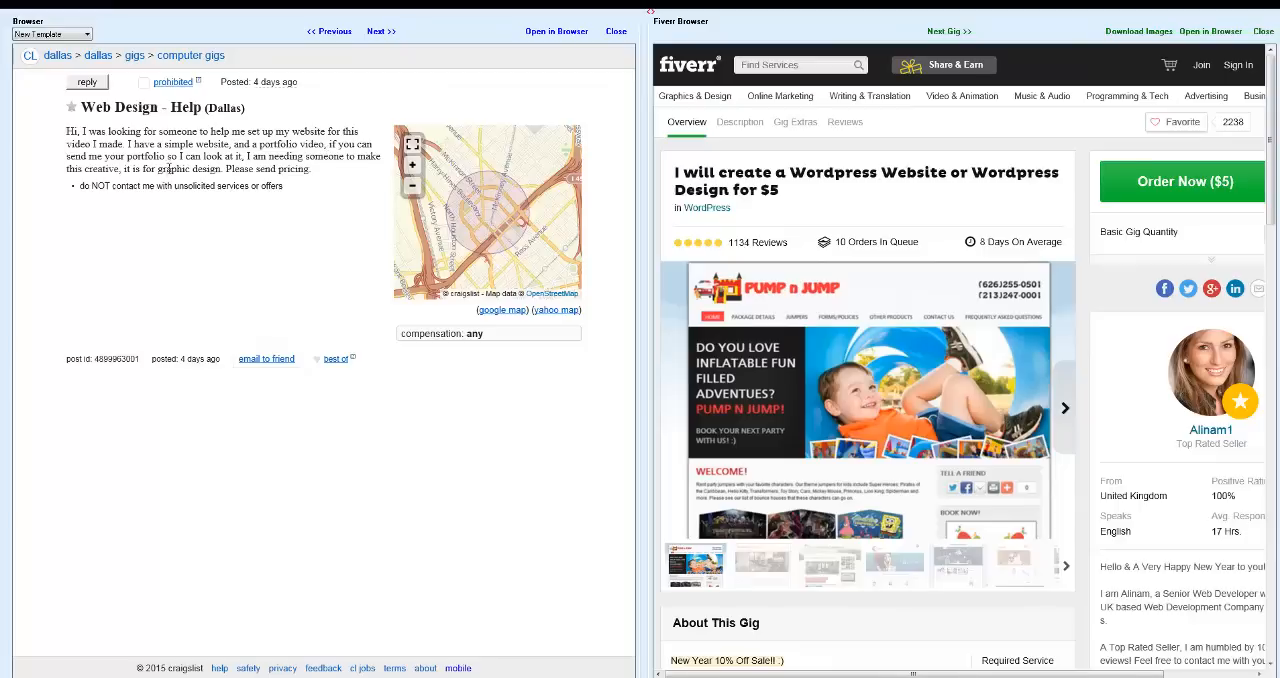
pyautogui.moveTo(353, 178)
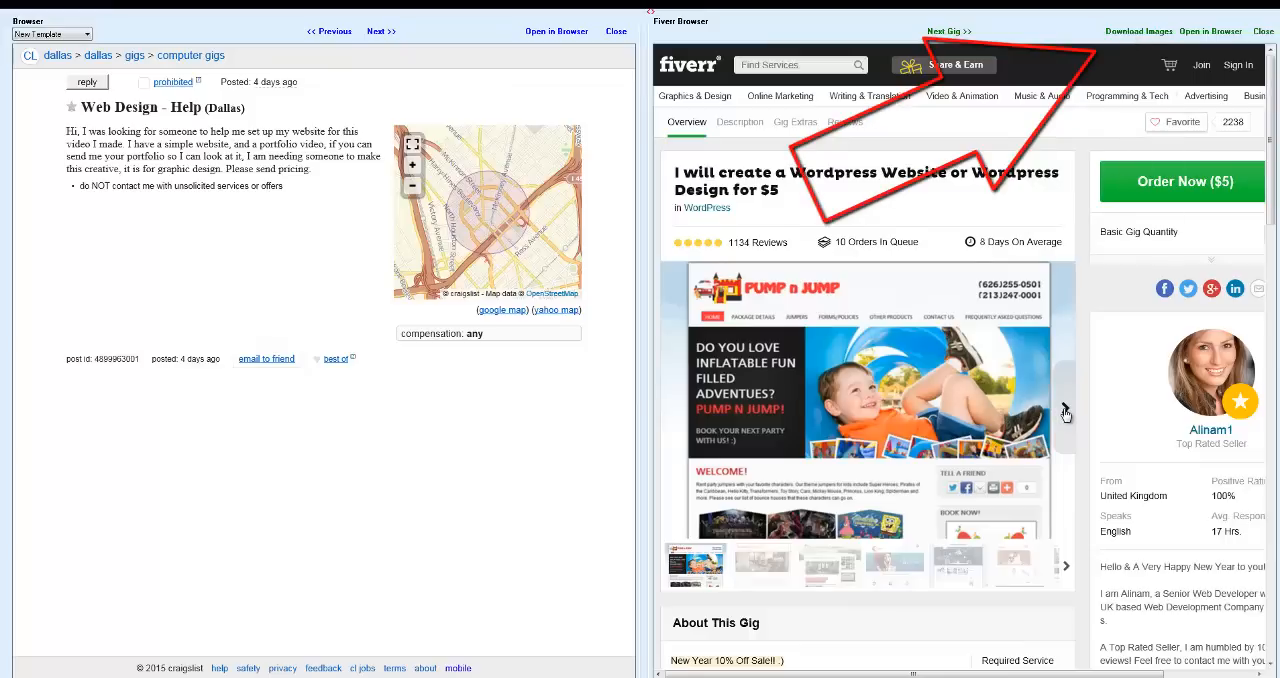
# Browse the gig's portfolio samples and download its sample images
pyautogui.click(1064, 414)
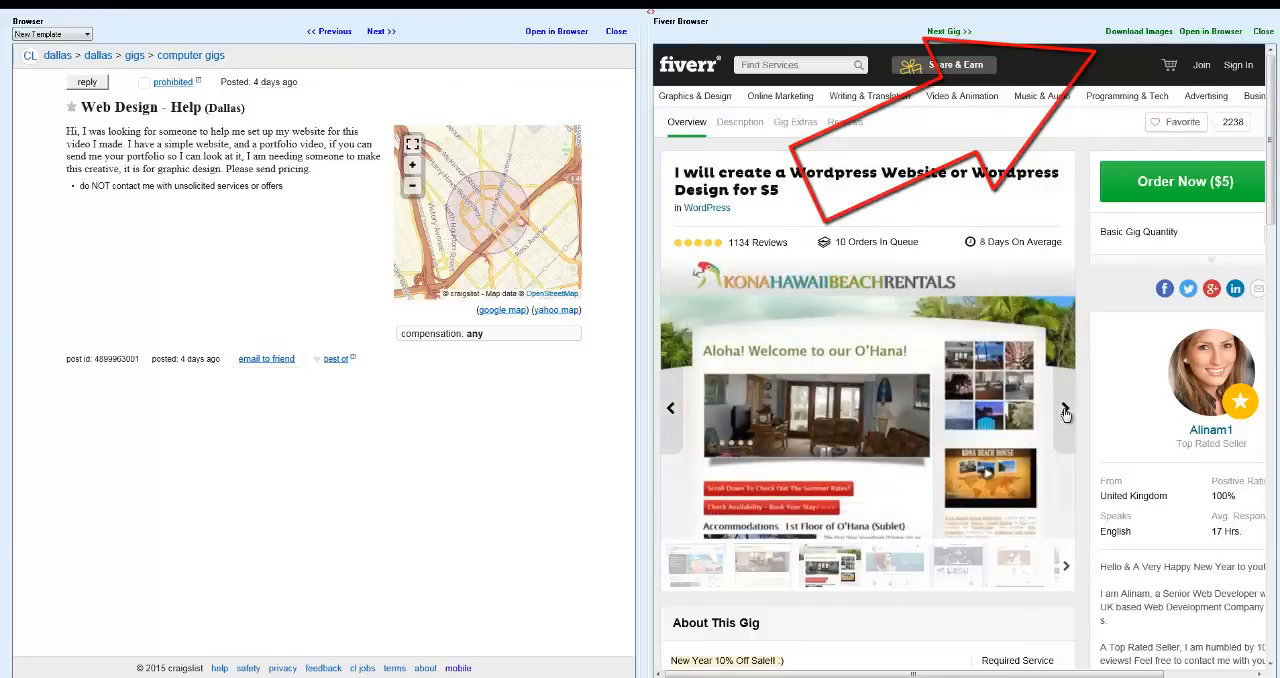
pyautogui.click(1065, 415)
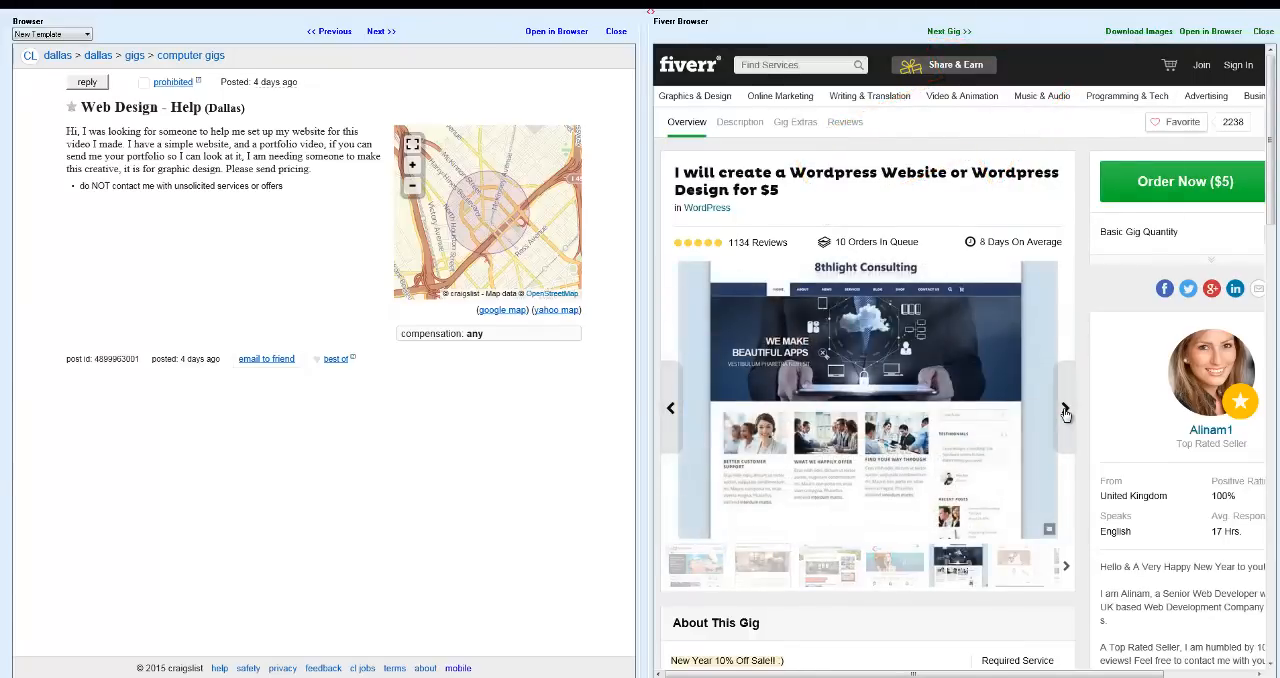
pyautogui.click(1064, 415)
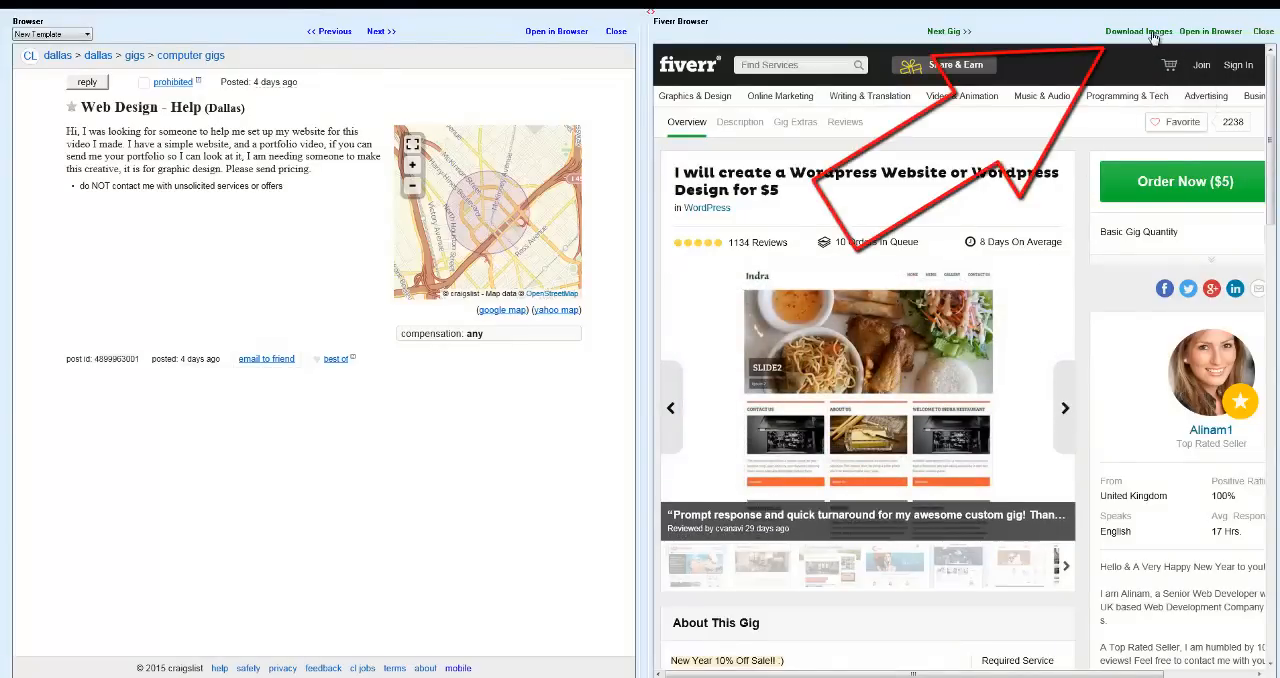
pyautogui.click(1137, 31)
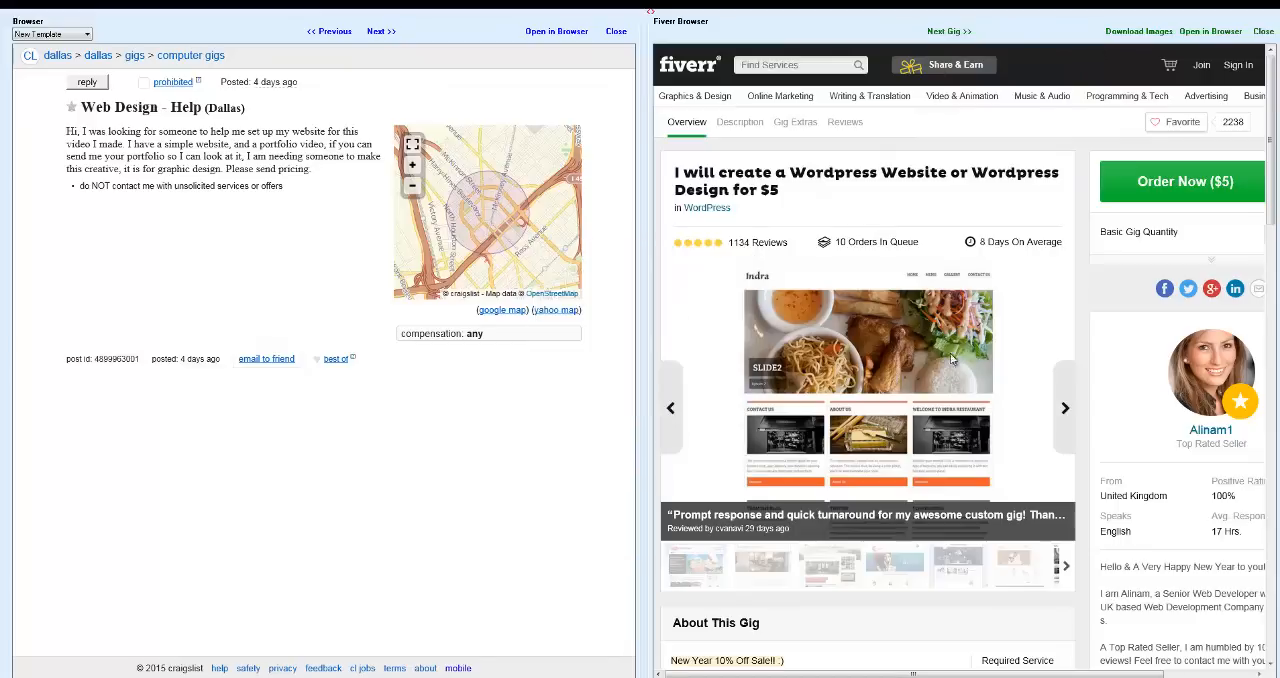
pyautogui.moveTo(898, 427)
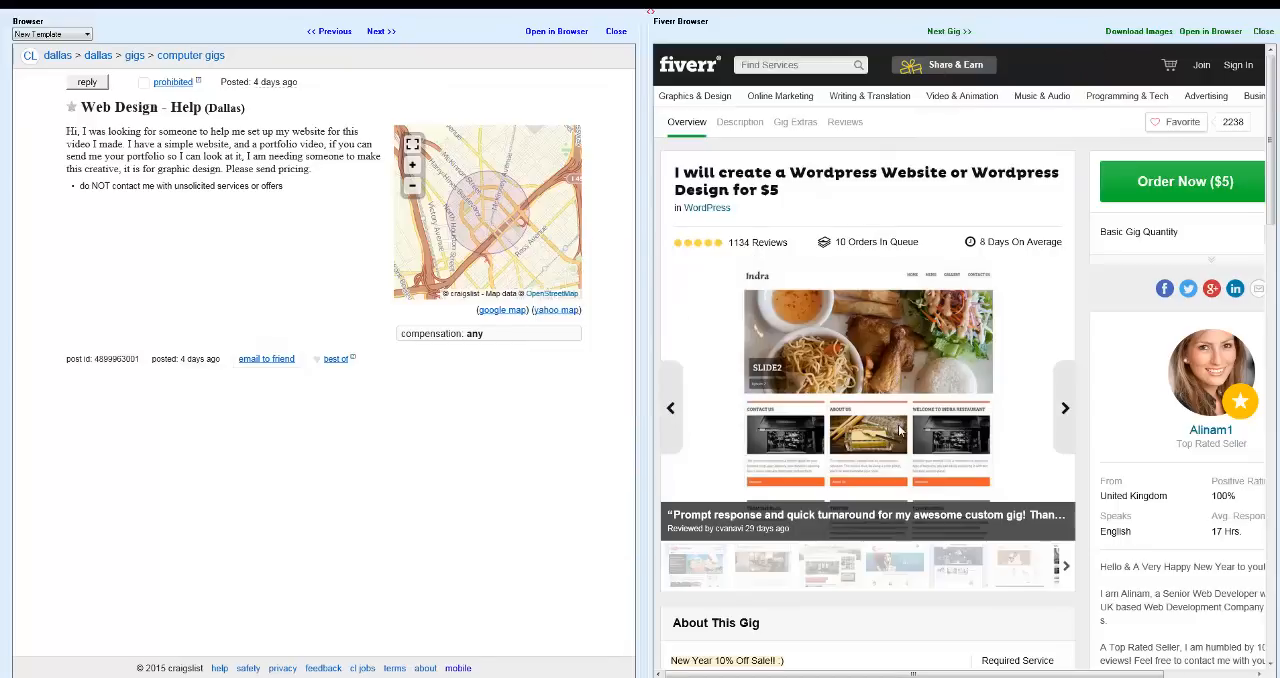
pyautogui.moveTo(340, 229)
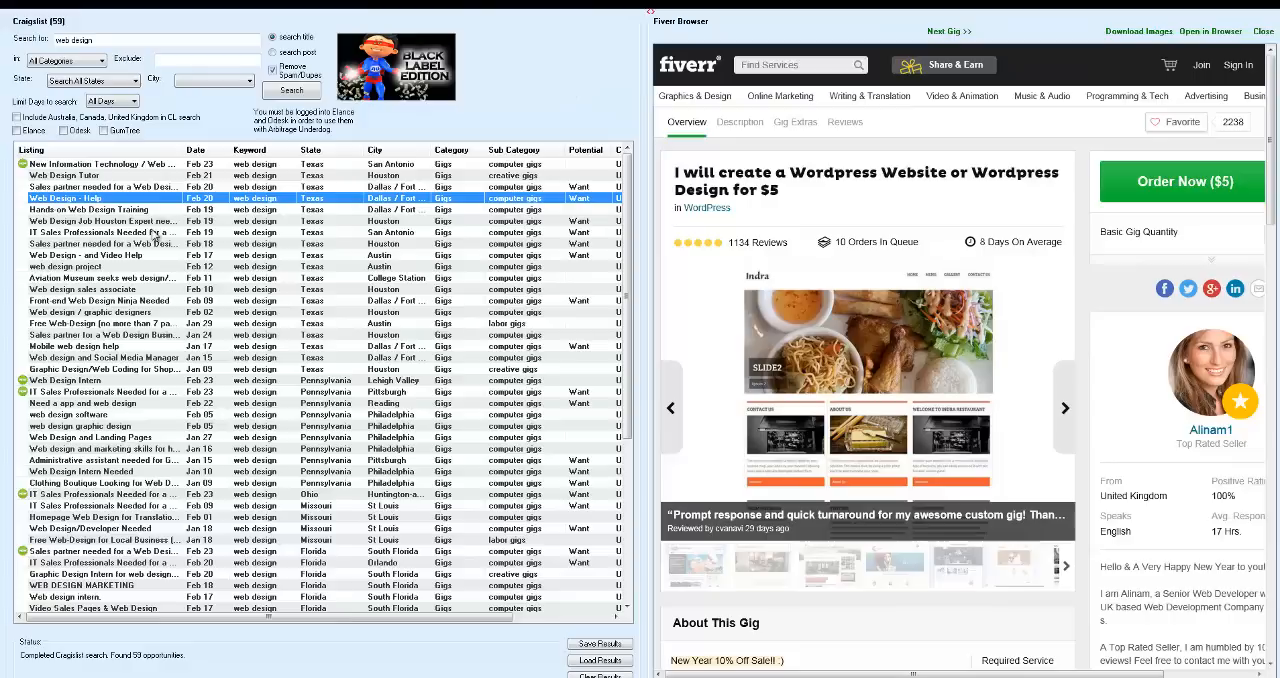
pyautogui.moveTo(147, 250)
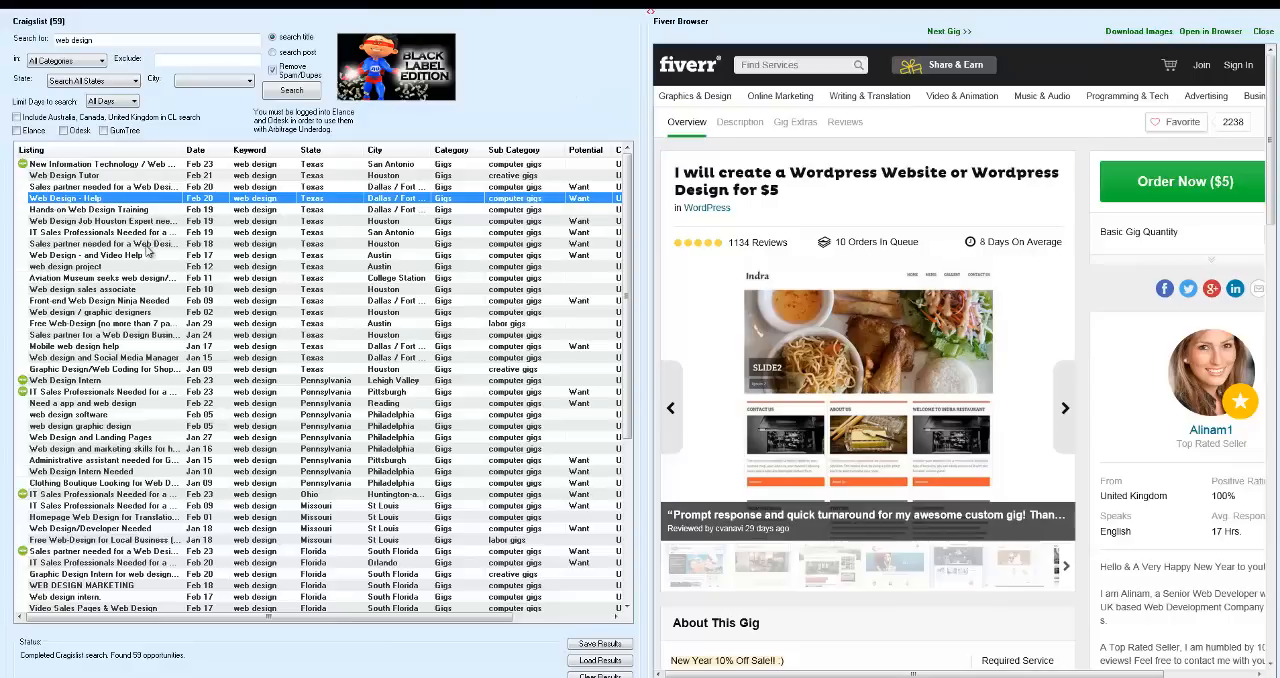
# Select and open a Dallas web design lead from the Craigslist results grid
pyautogui.click(100, 256)
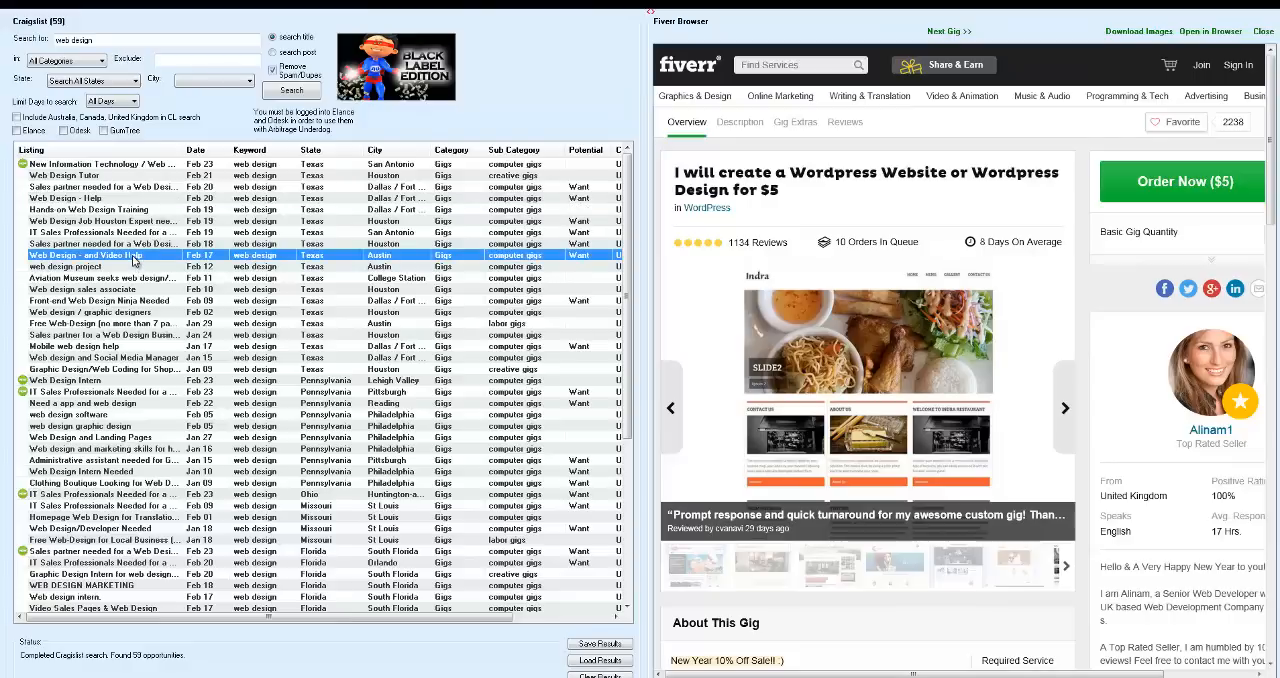
pyautogui.doubleClick(100, 255)
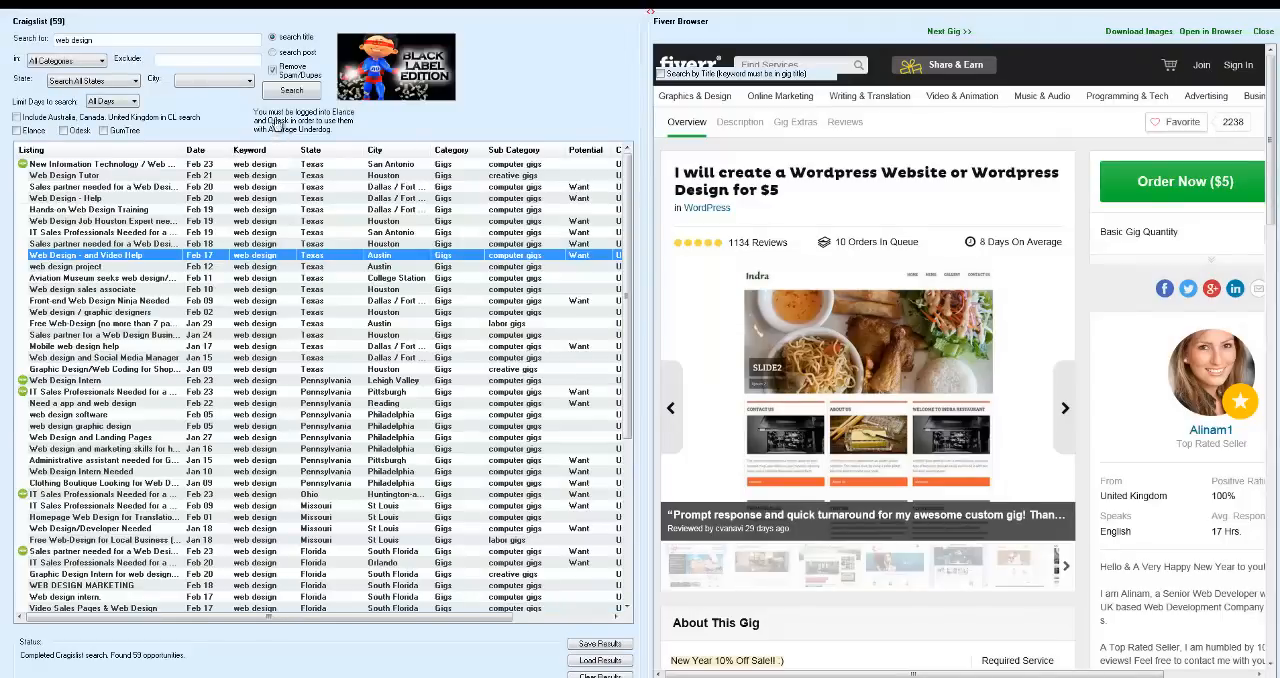
pyautogui.moveTo(111, 280)
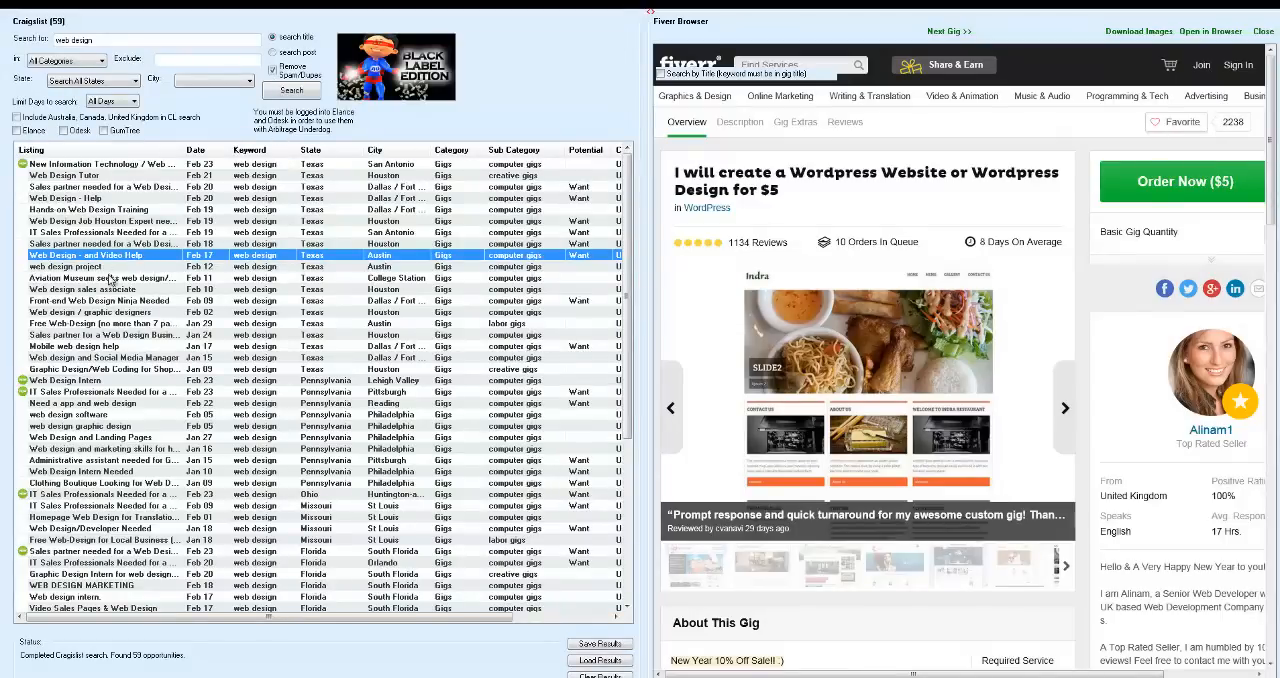
pyautogui.moveTo(120, 278)
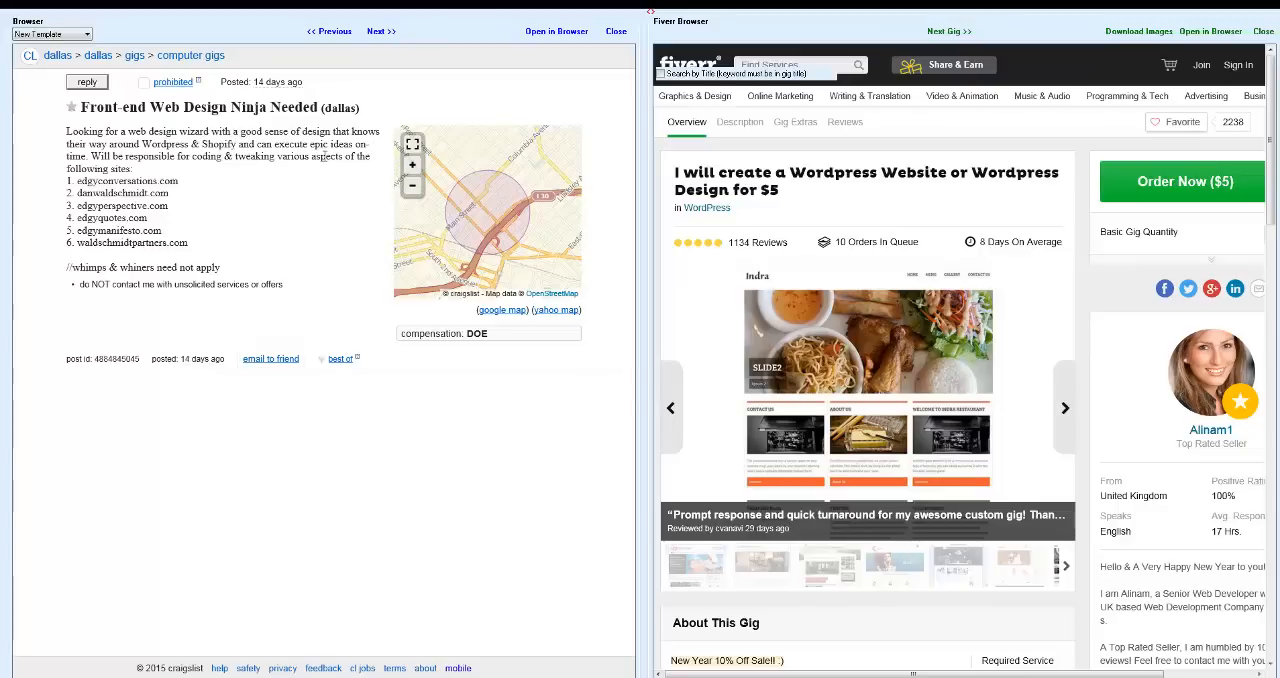
pyautogui.moveTo(263, 169)
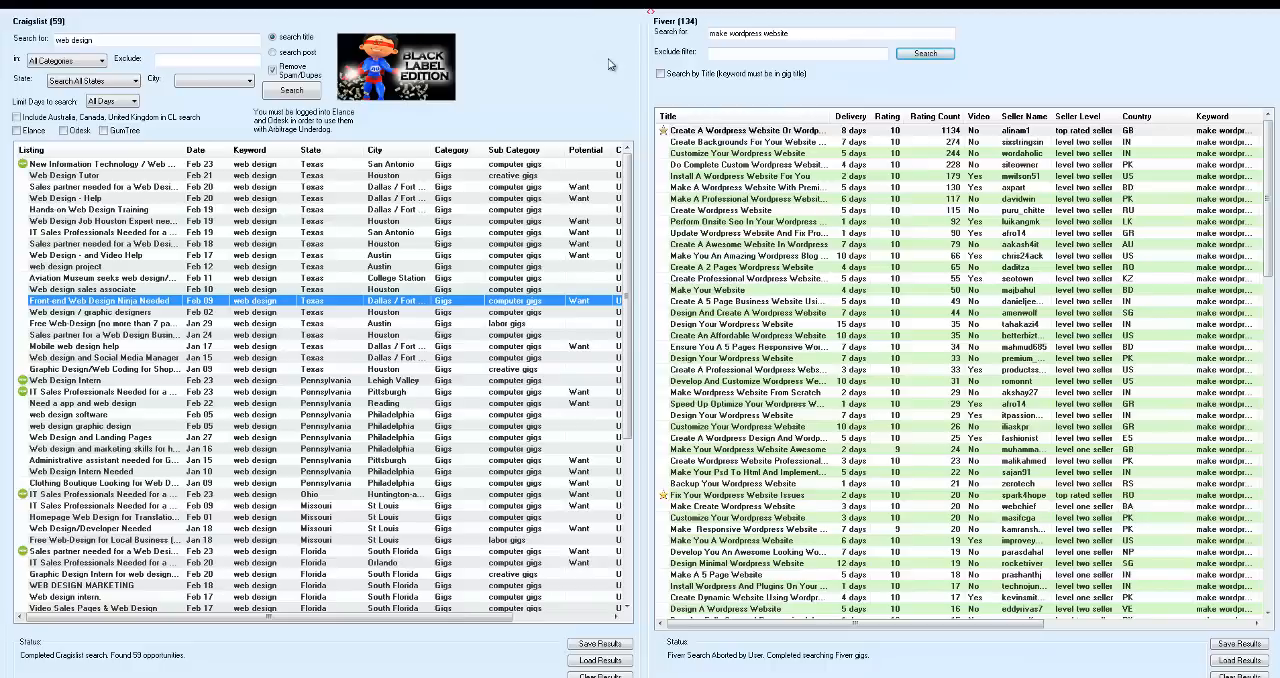
pyautogui.moveTo(576, 110)
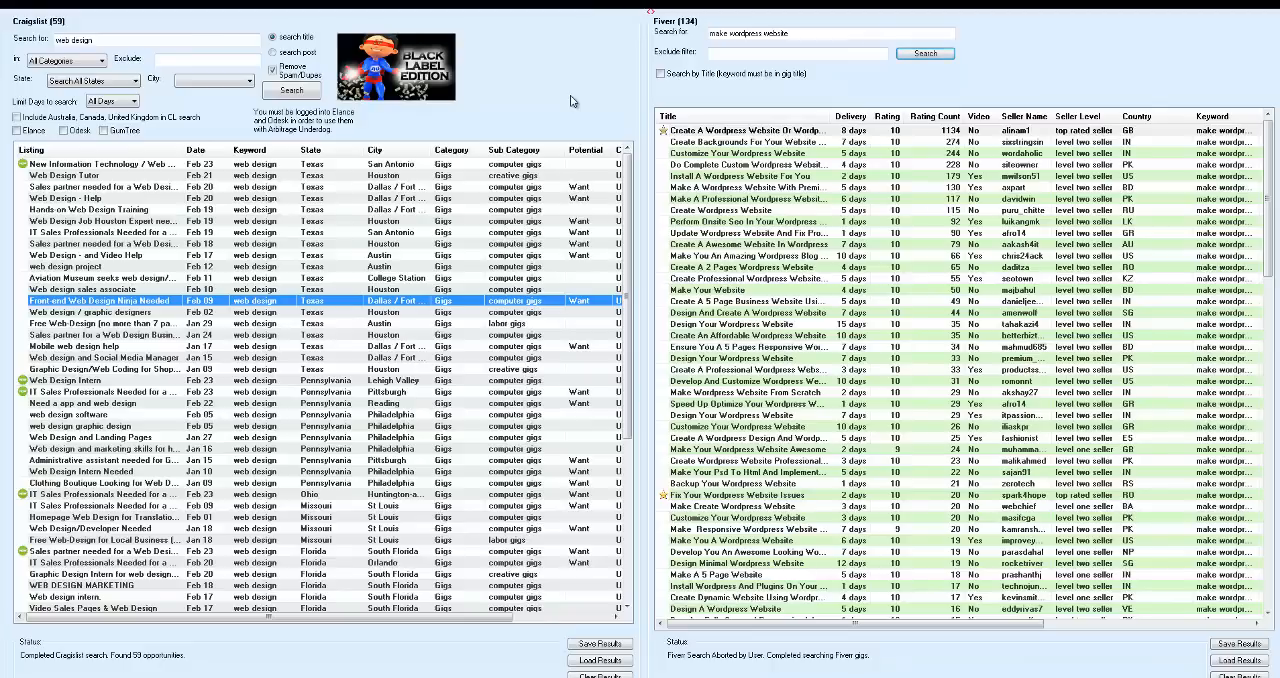
pyautogui.moveTo(115, 255)
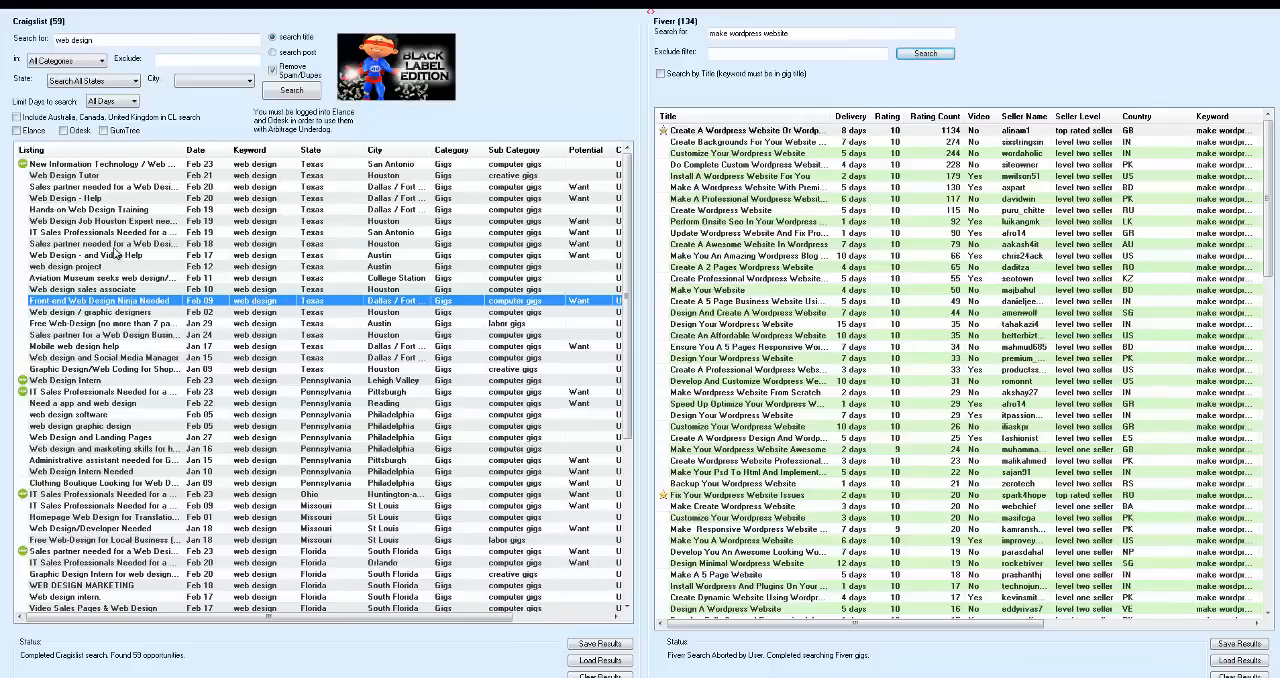
pyautogui.moveTo(833, 257)
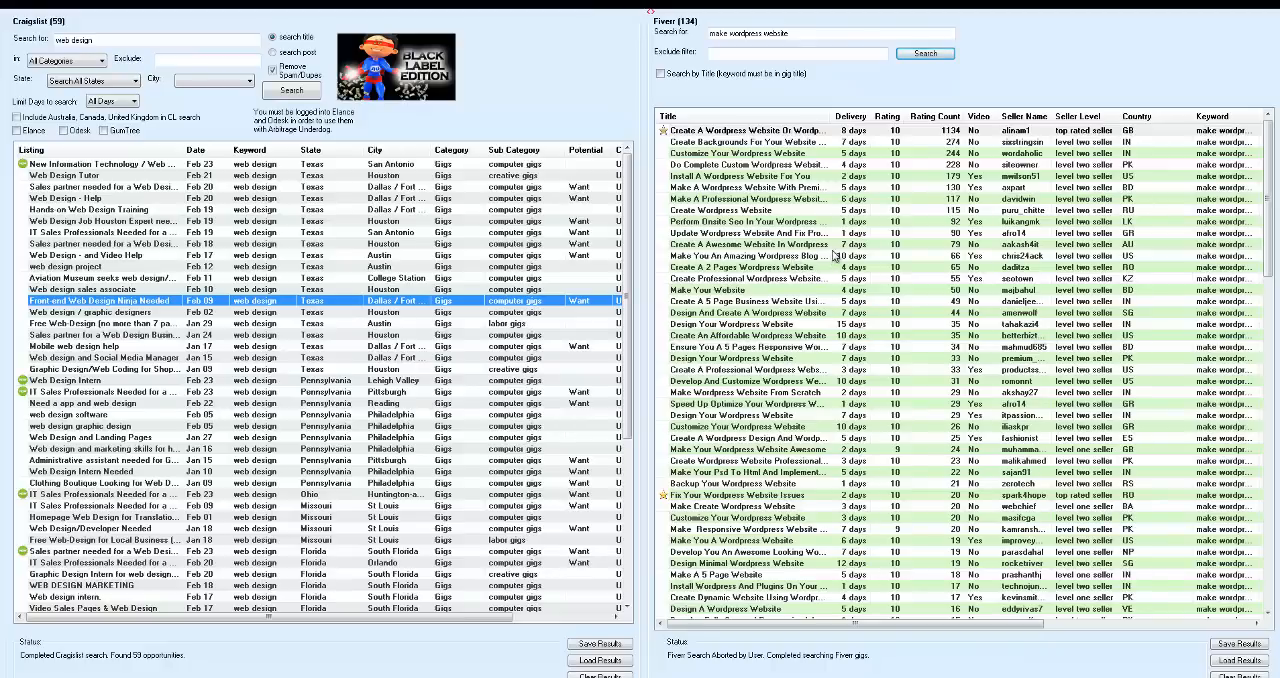
pyautogui.click(755, 267)
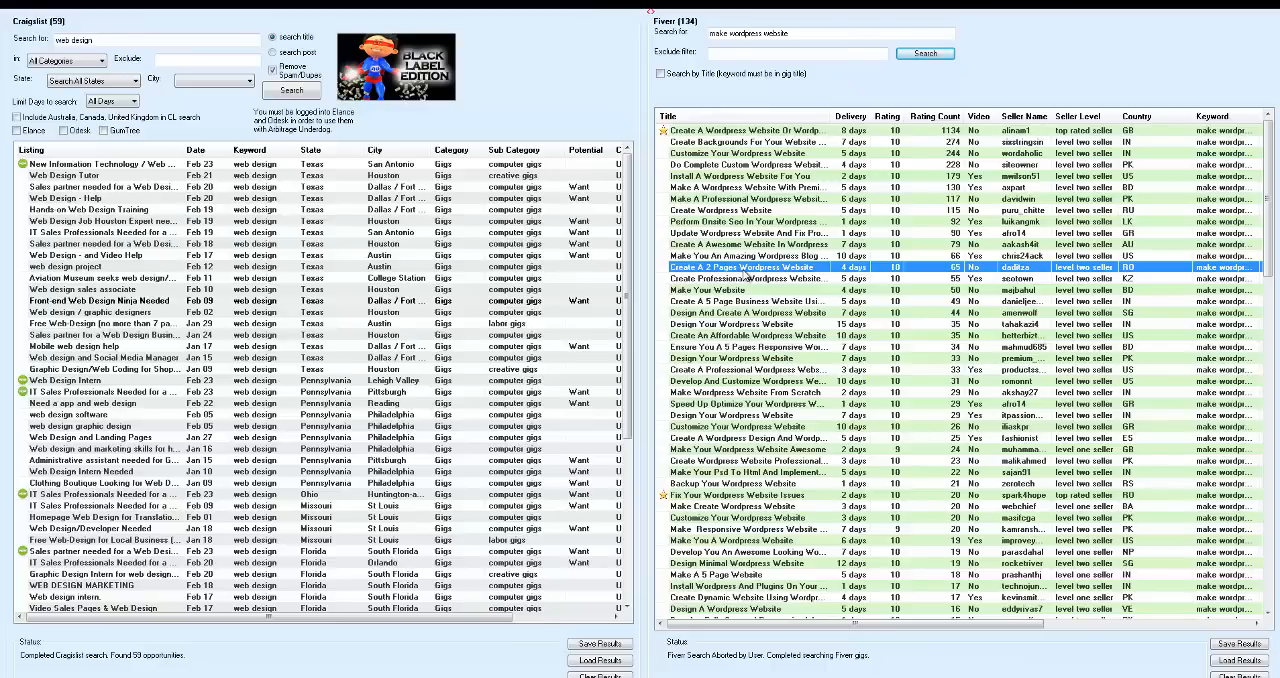
pyautogui.moveTo(566, 80)
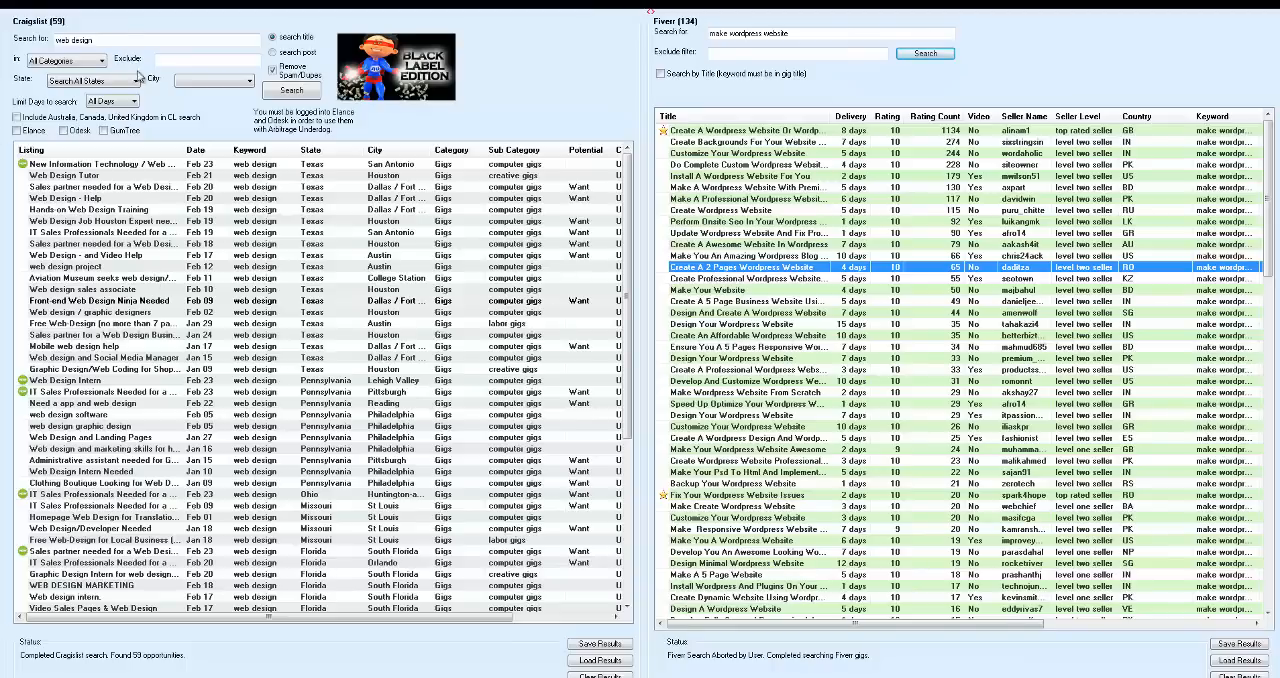
pyautogui.click(100, 60)
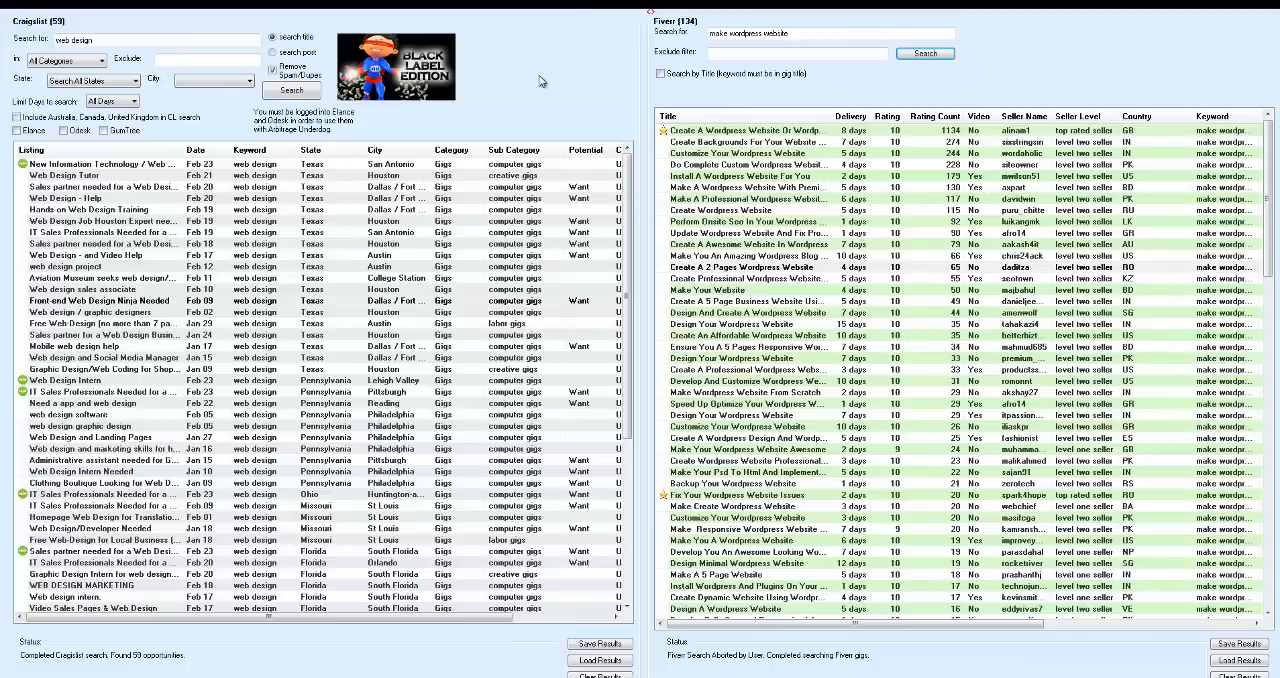
pyautogui.moveTo(538, 78)
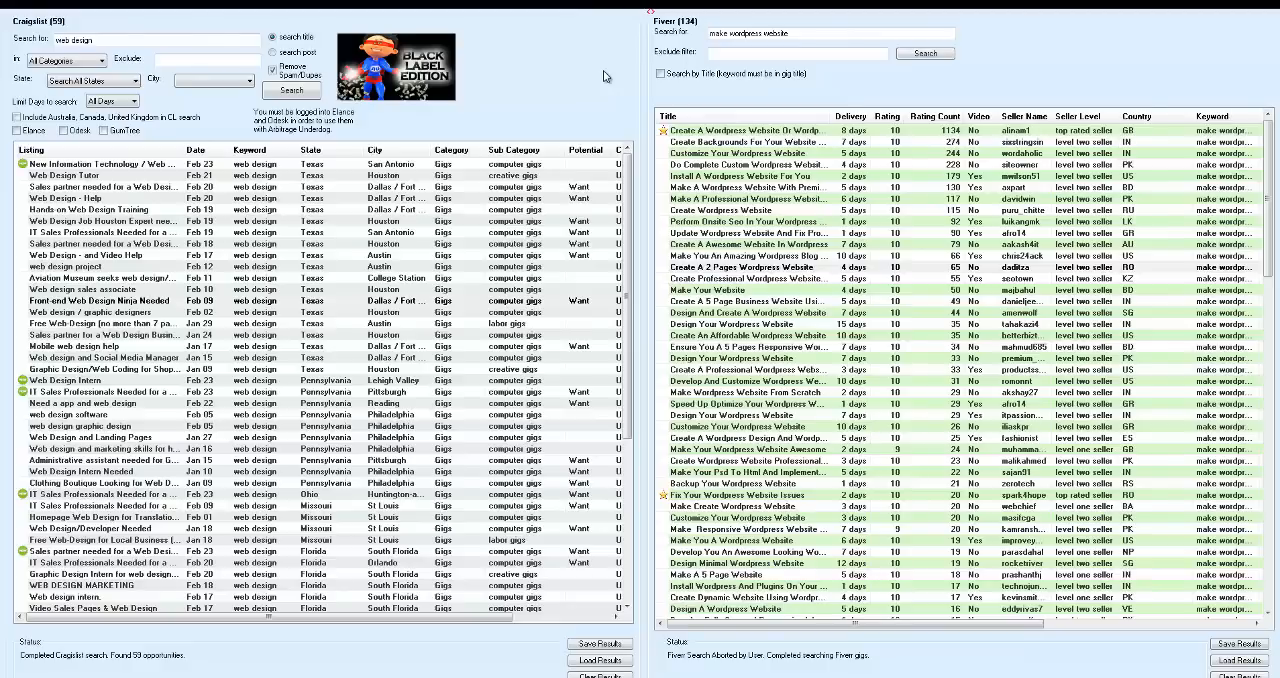
pyautogui.moveTo(580, 232)
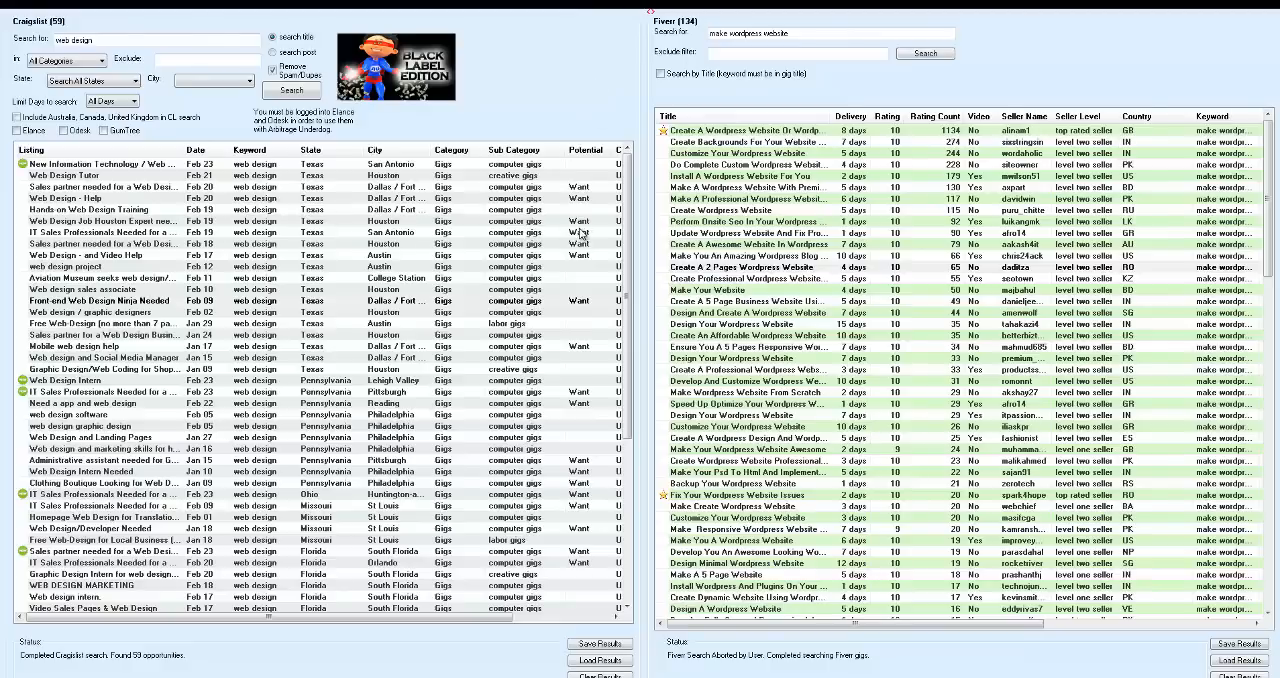
pyautogui.click(110, 232)
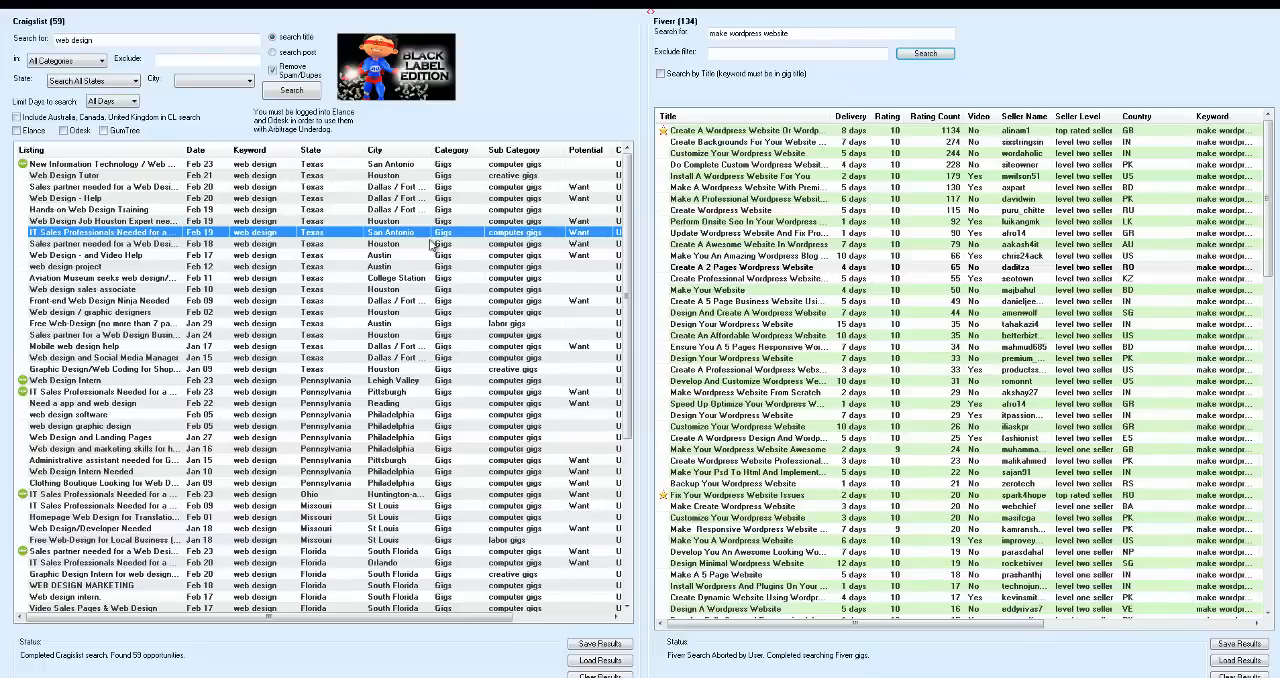
pyautogui.moveTo(154, 260)
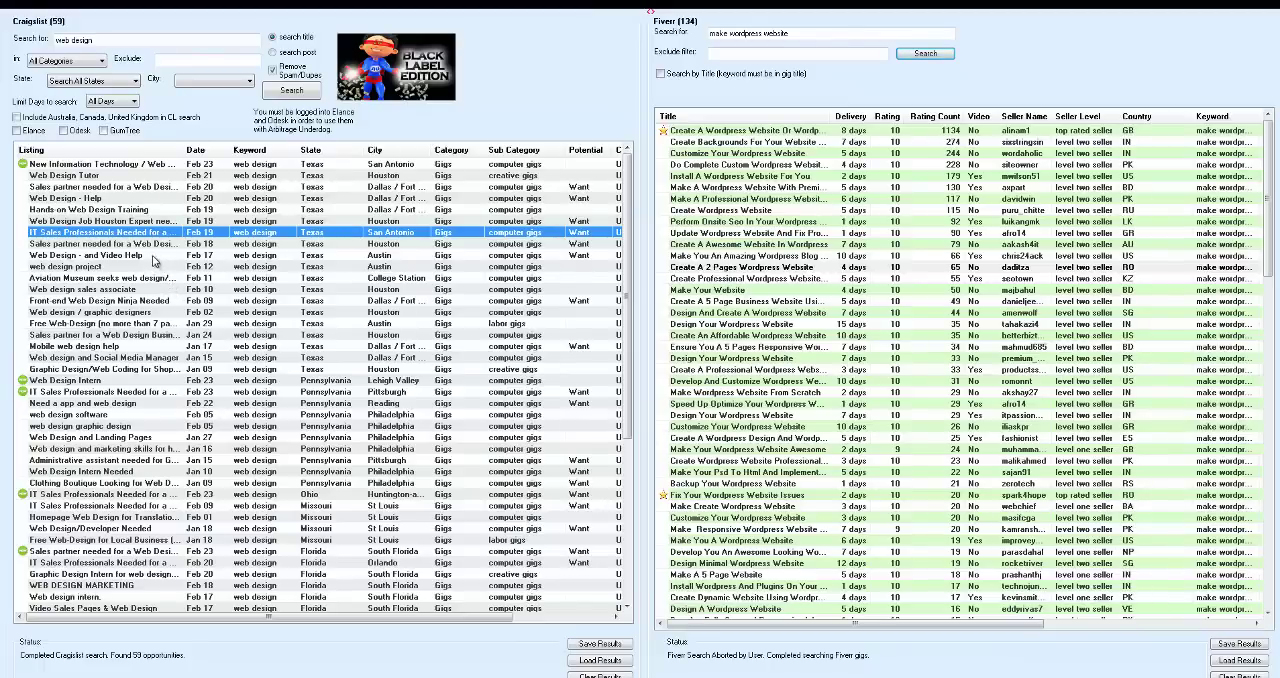
pyautogui.click(100, 255)
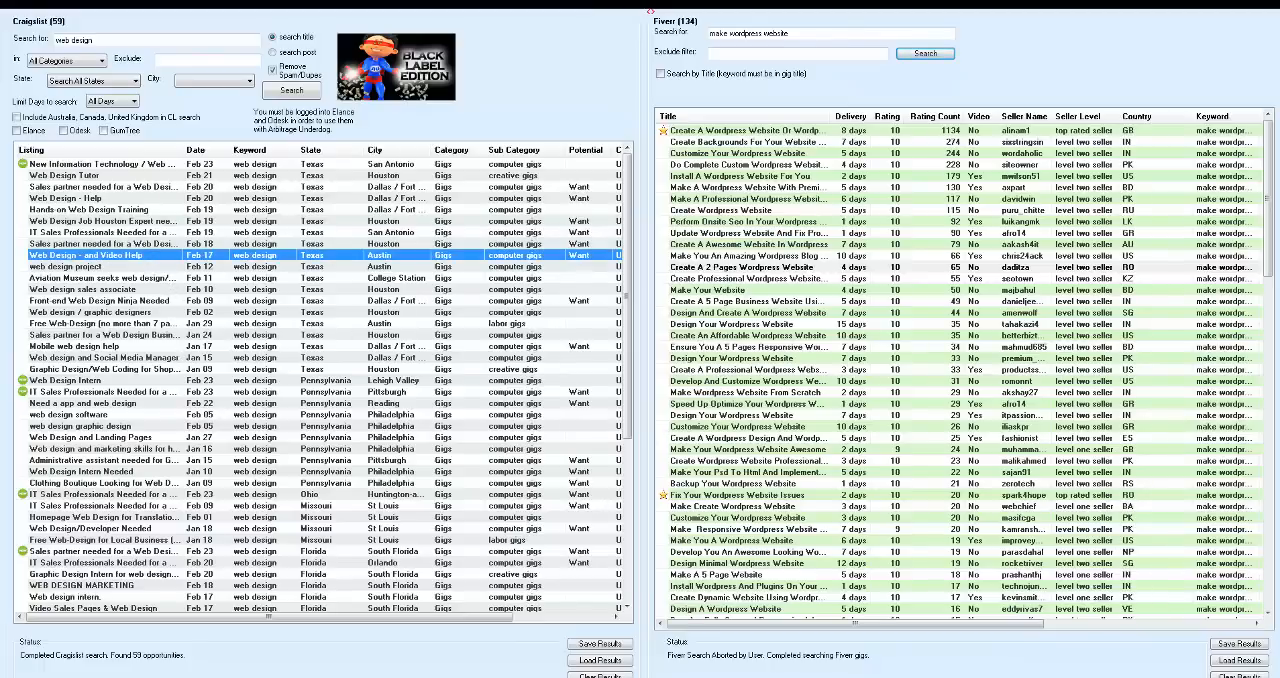